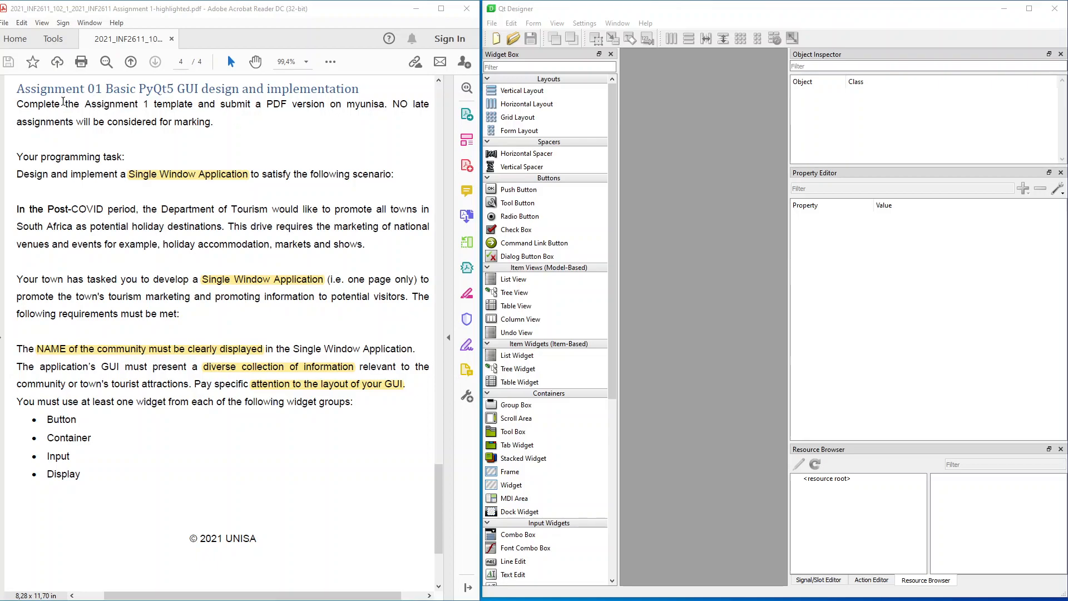
mouse_move(66, 100)
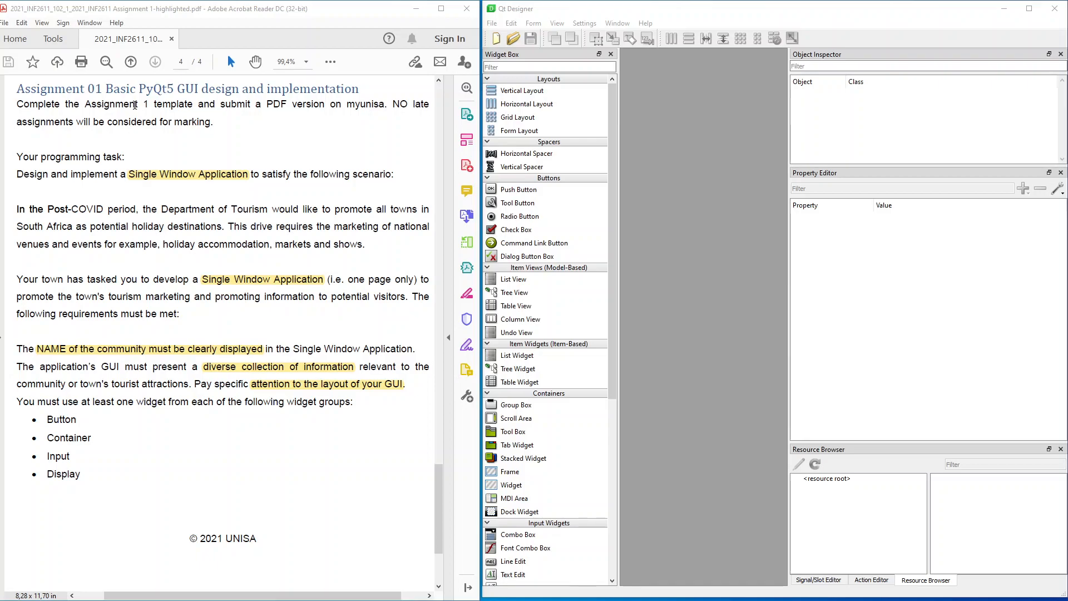
mouse_move(353, 127)
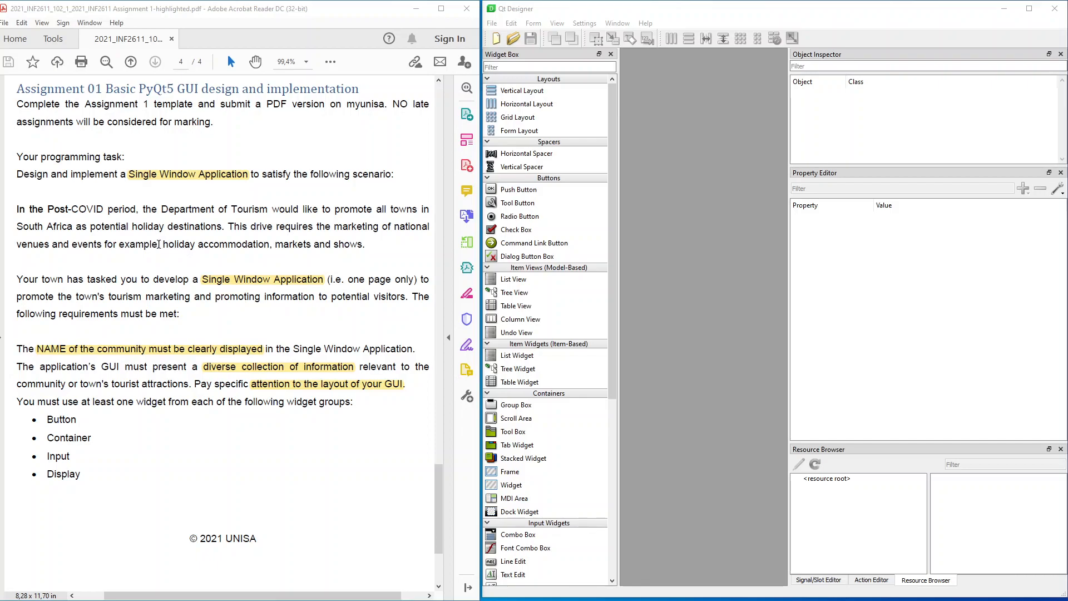
Step: Select the phrase 'holiday accommodation, markets and shows' in the assignment brief PDF
drag(162, 244, 333, 244)
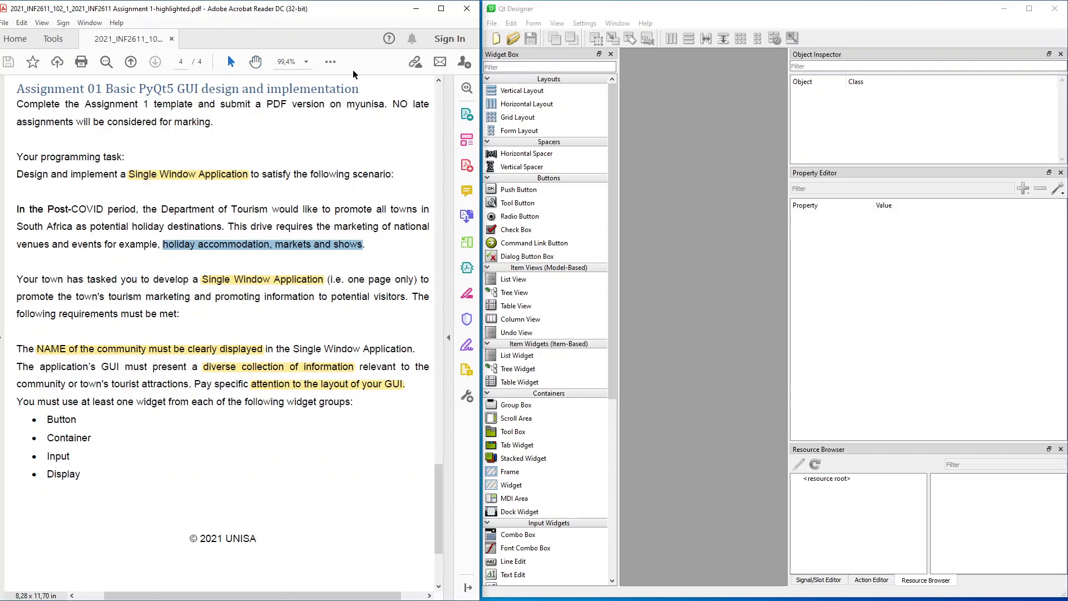
mouse_move(467, 344)
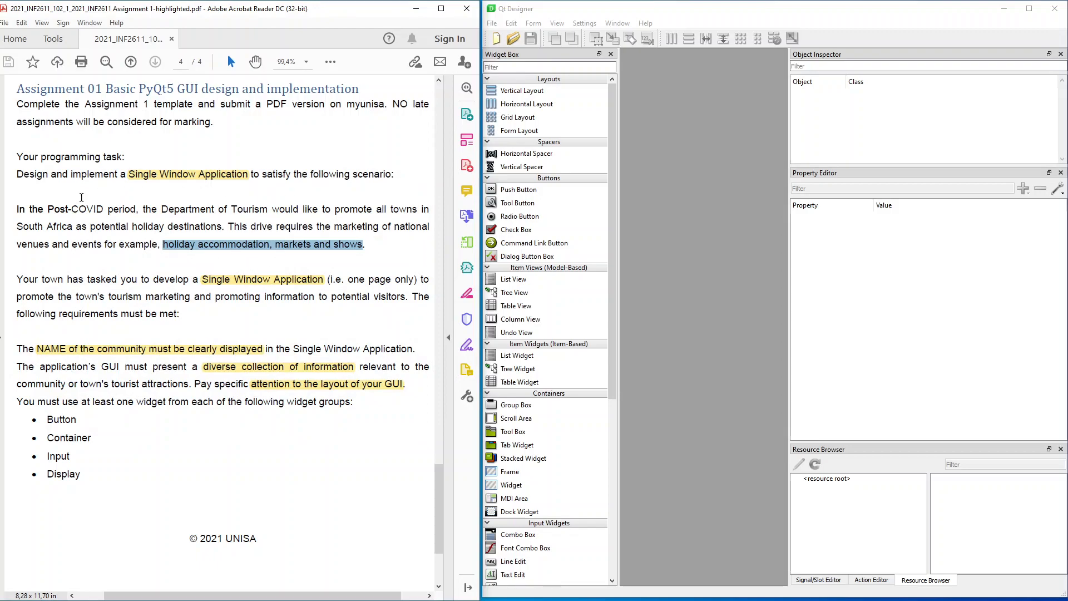
mouse_move(45, 282)
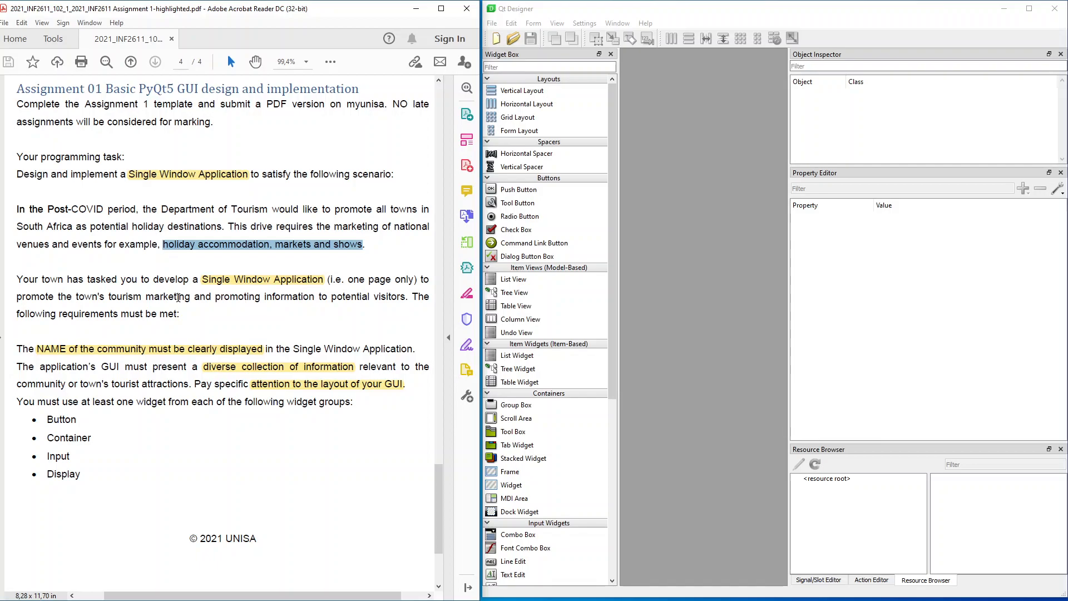
mouse_move(106, 313)
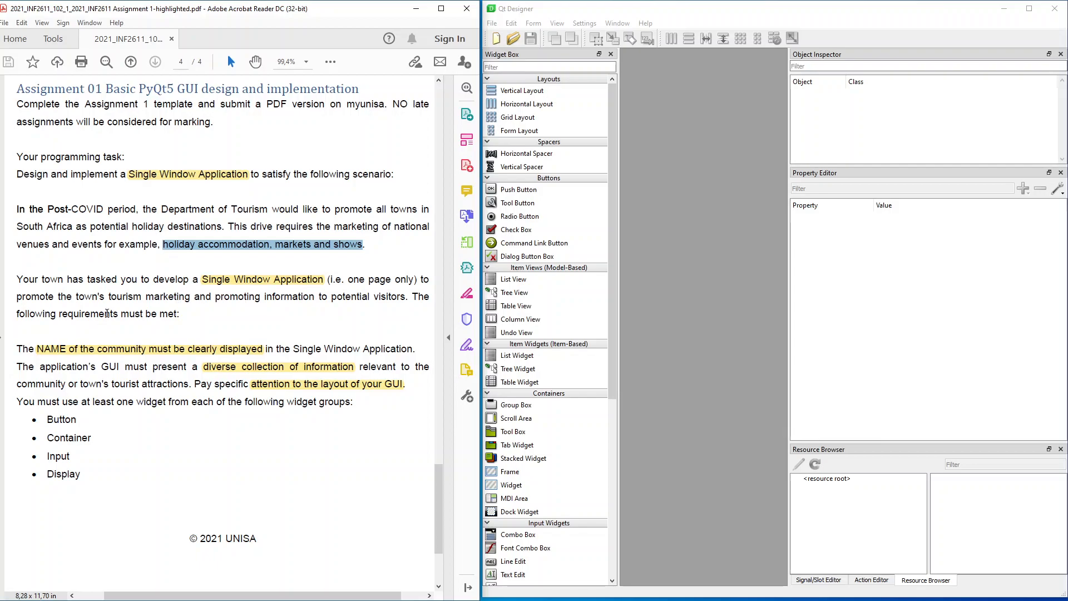
mouse_move(82, 353)
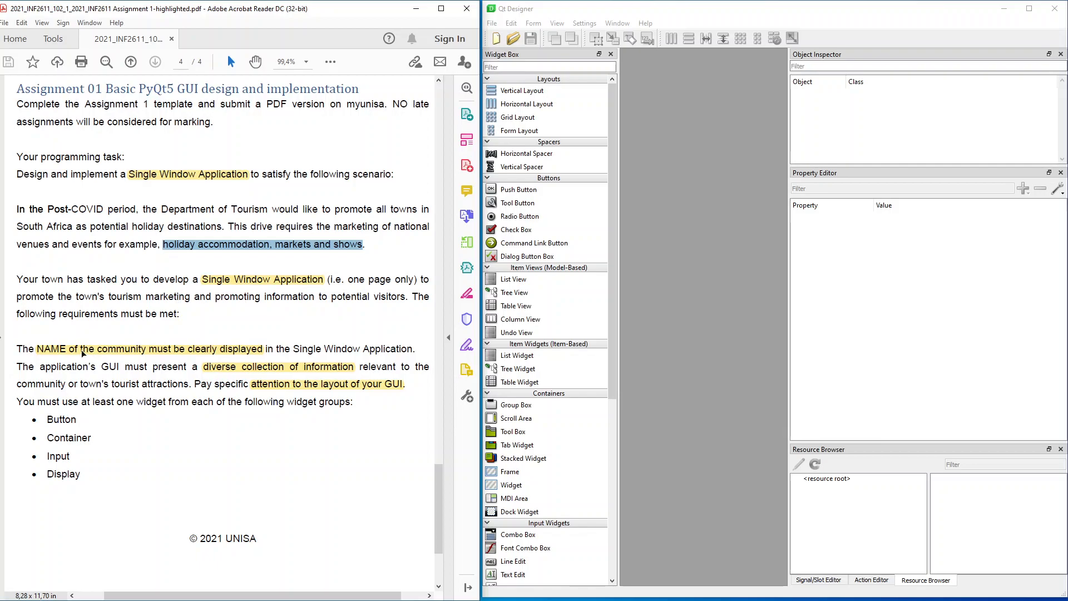
mouse_move(188, 350)
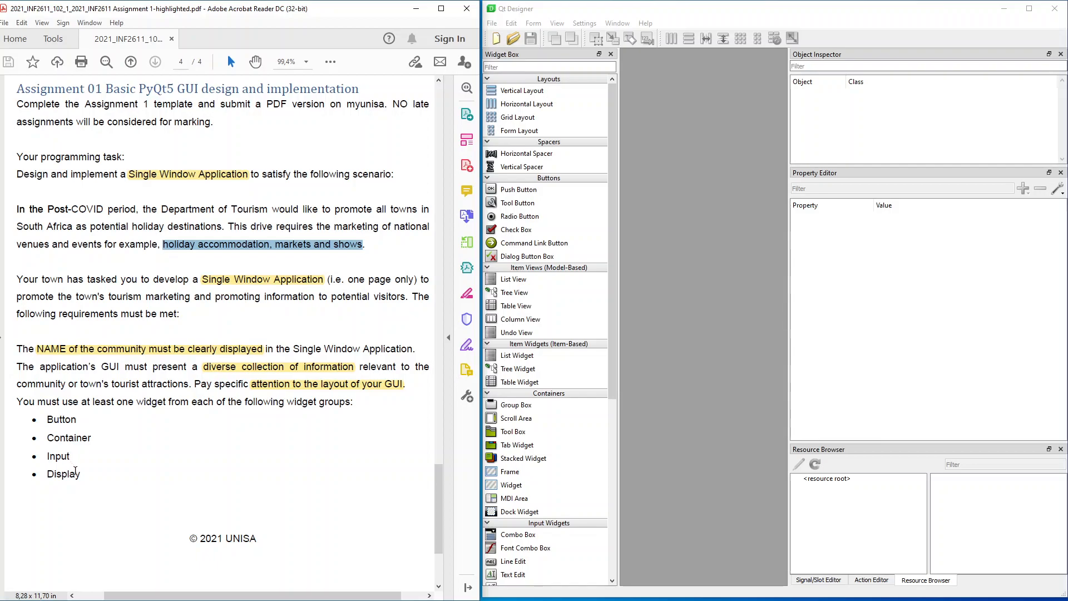
mouse_move(111, 432)
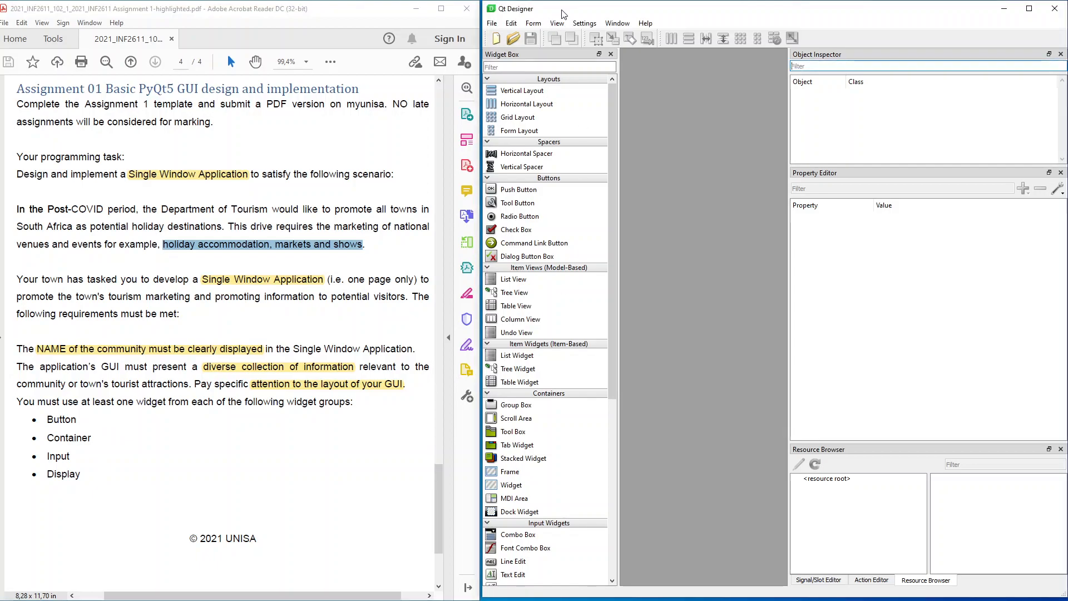
Step: Create a new form from the 'Dialog without Buttons' template via File > New
click(492, 22)
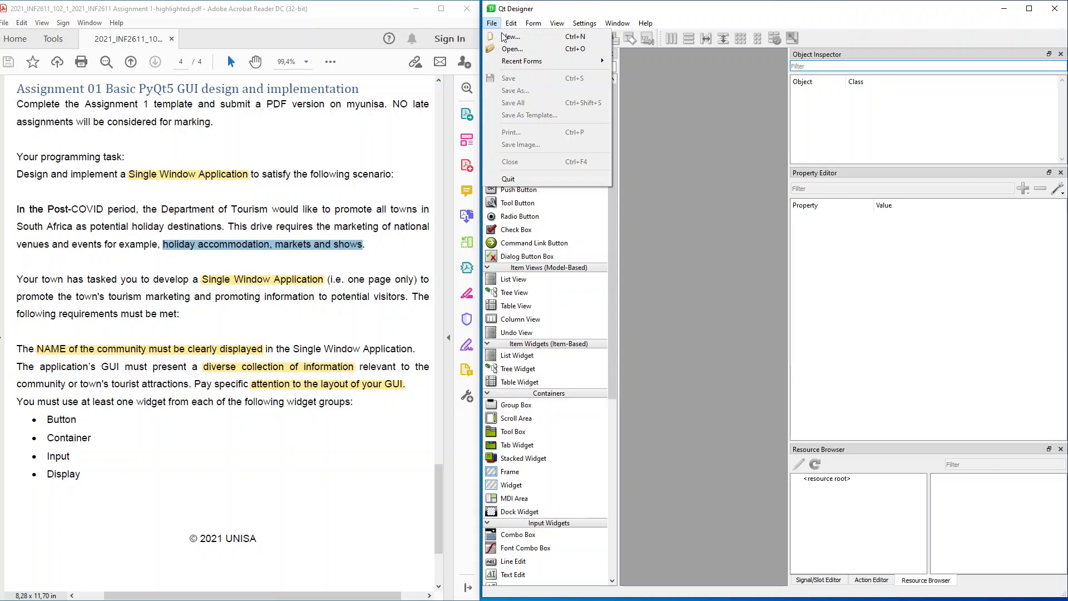
click(511, 37)
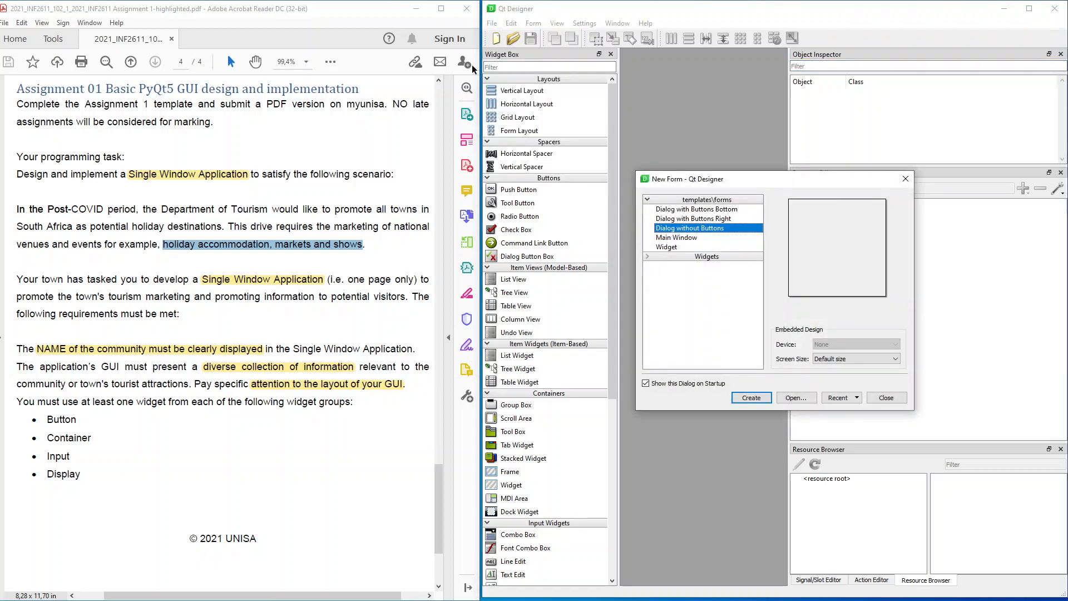
mouse_move(700, 237)
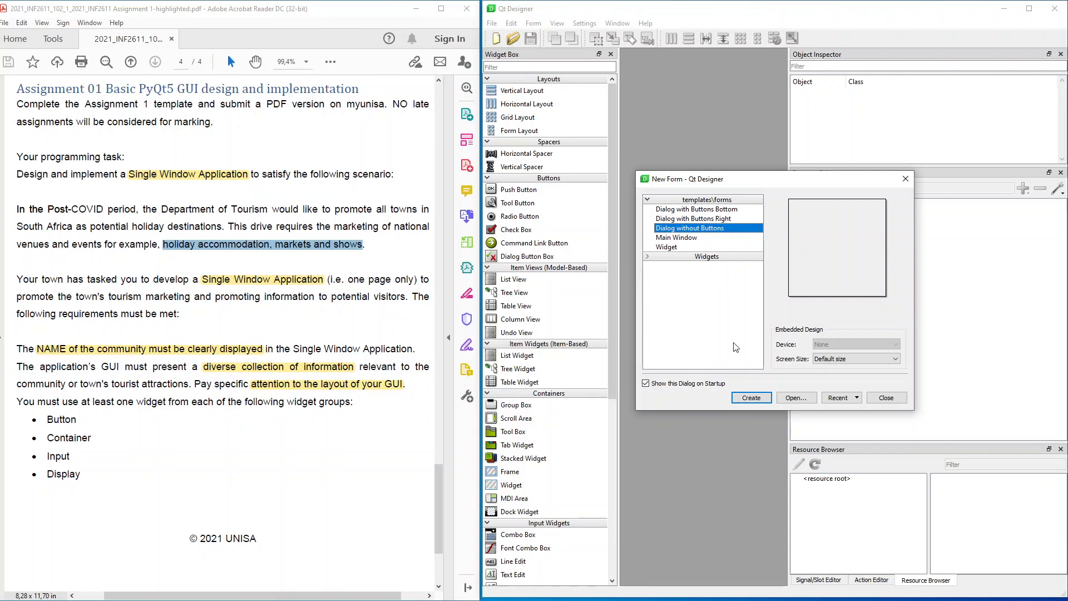
click(750, 397)
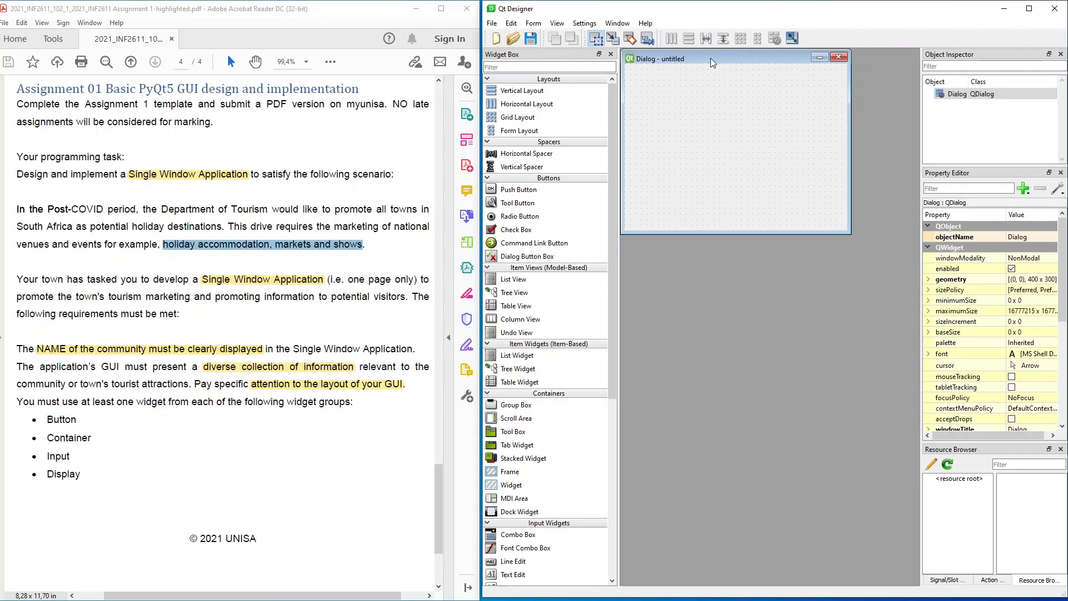
mouse_move(639, 61)
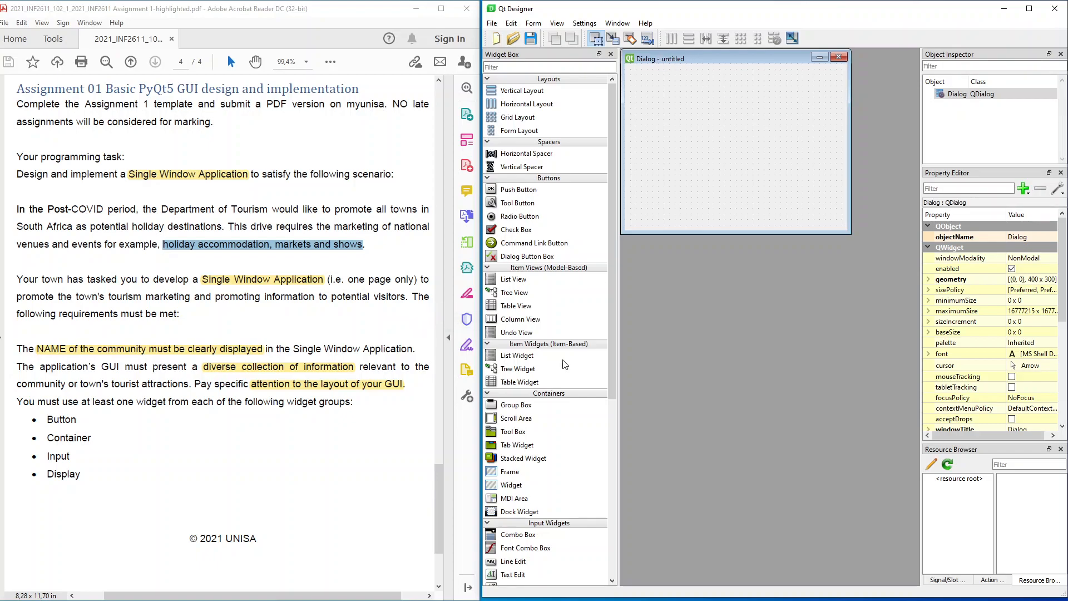
Step: Place a label reading 'Centurion Legends' named labelCommunityName at the top centre of the dialog
scroll(down, 3)
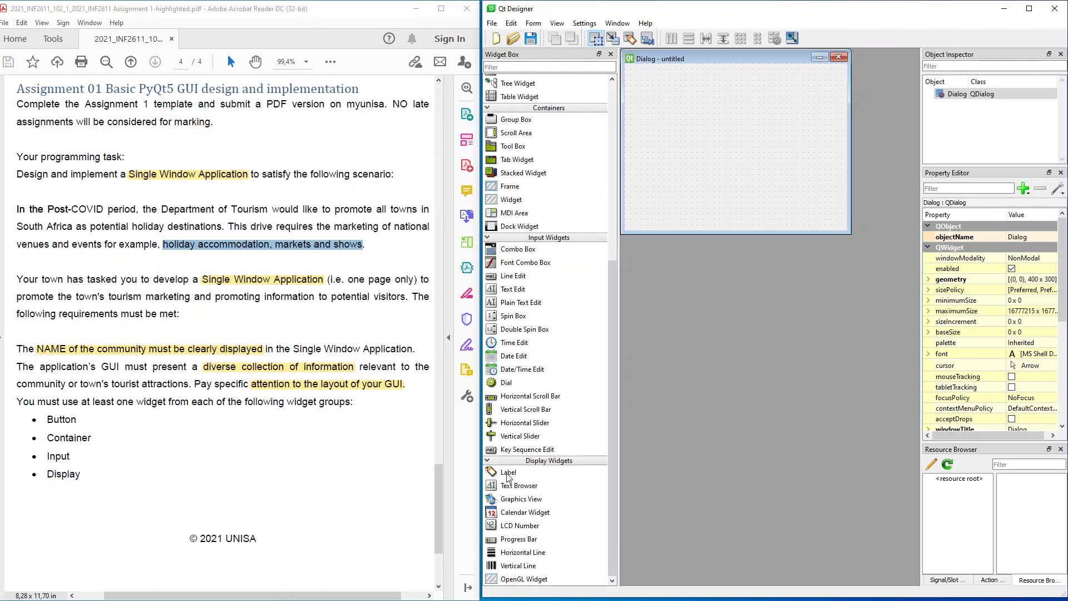
drag(508, 472, 641, 88)
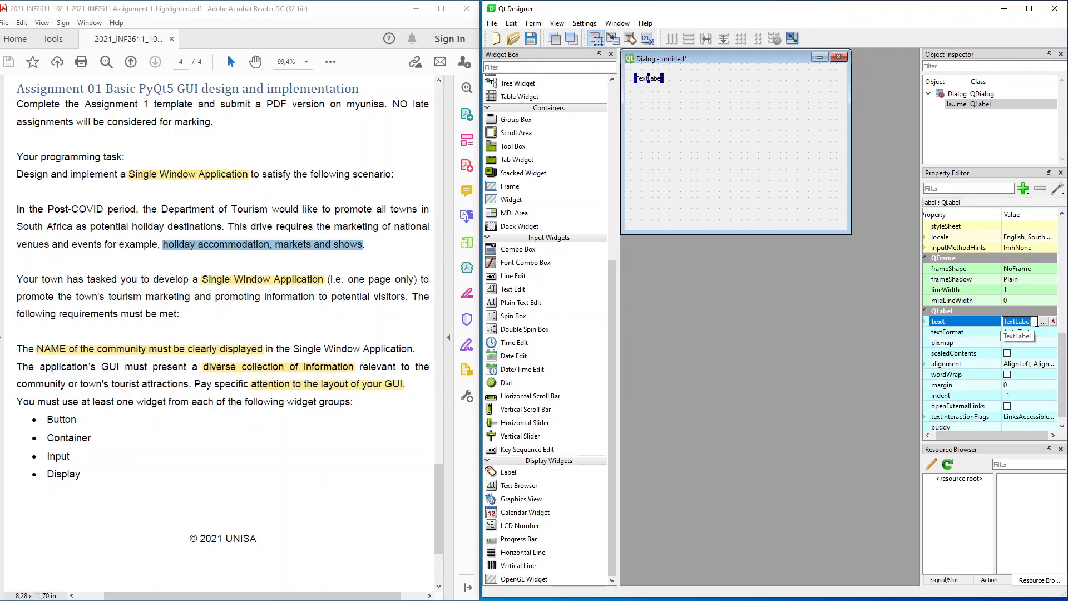
text(Cen)
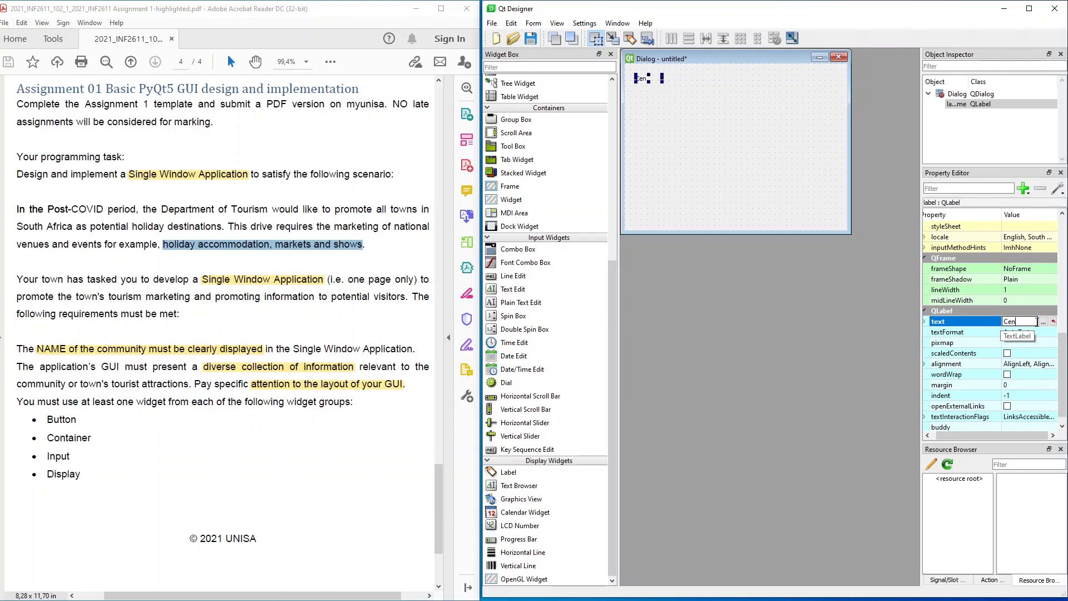
text(Centurion Lege...)
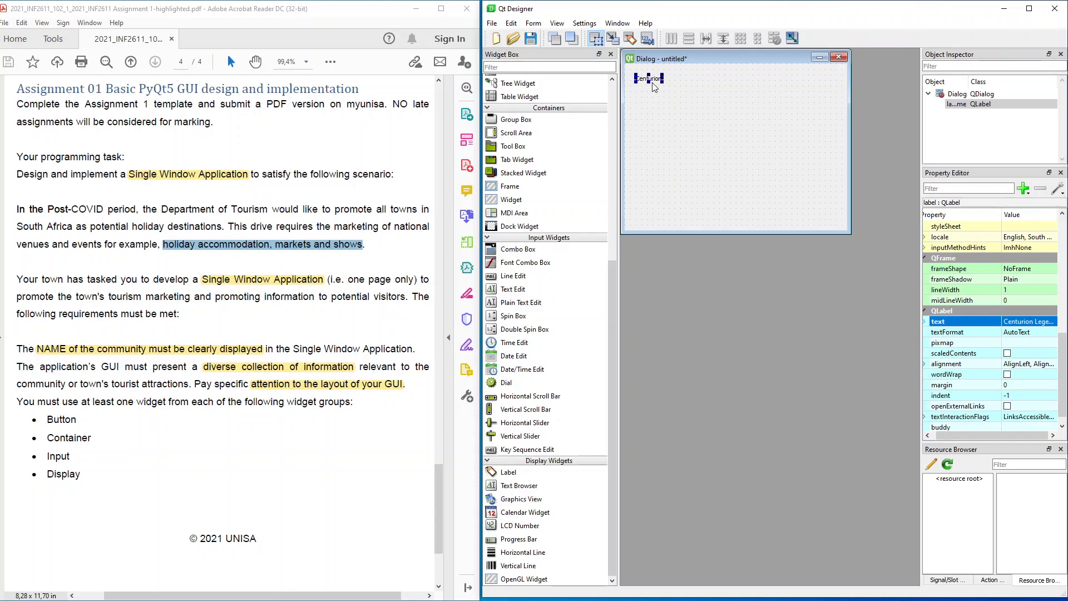
mouse_move(979, 280)
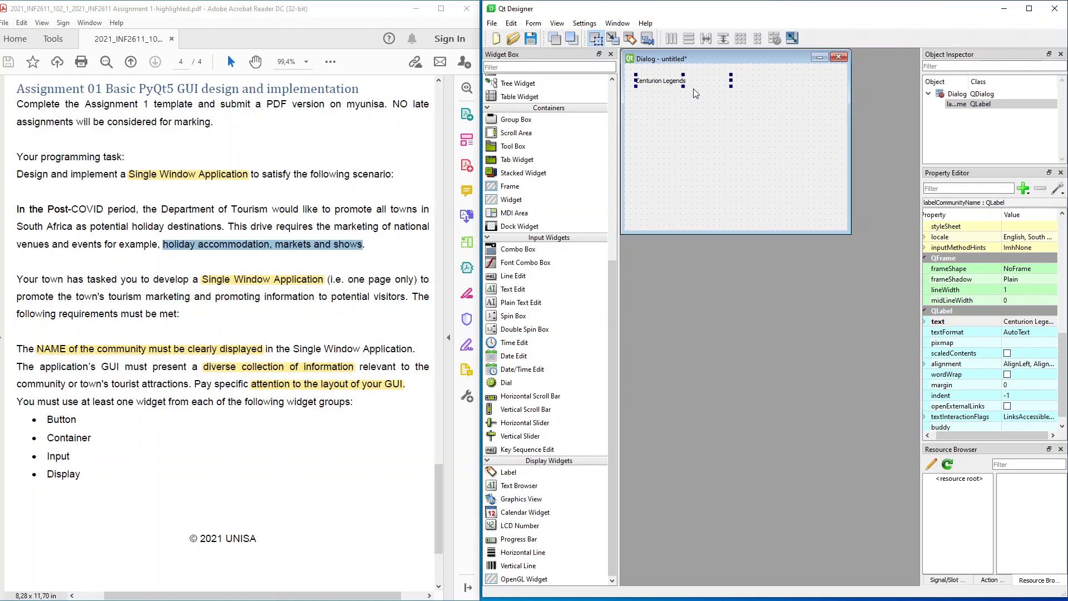
mouse_move(676, 83)
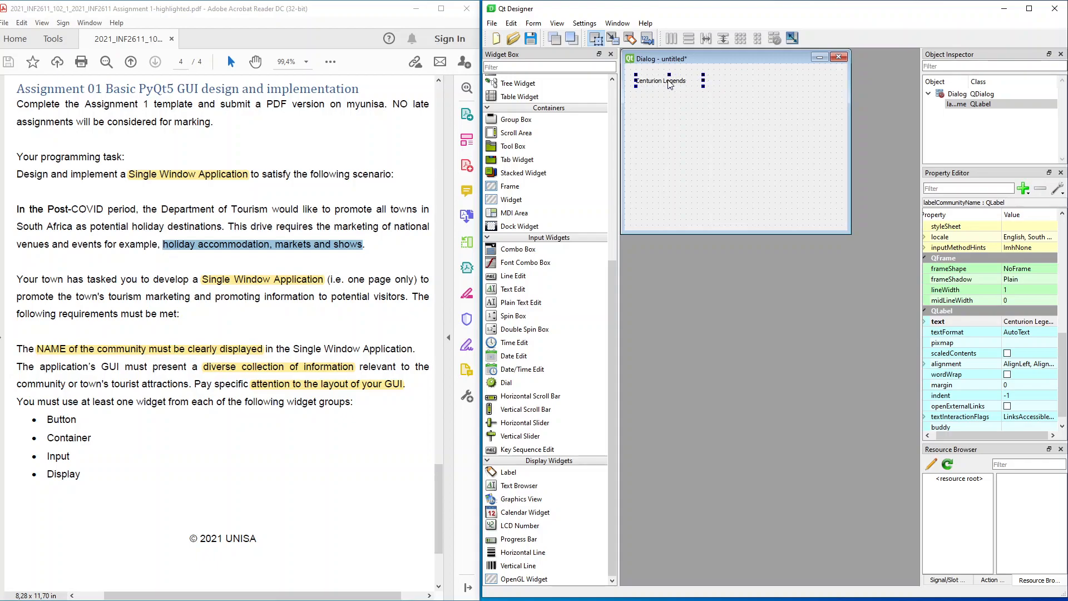
drag(660, 80, 731, 77)
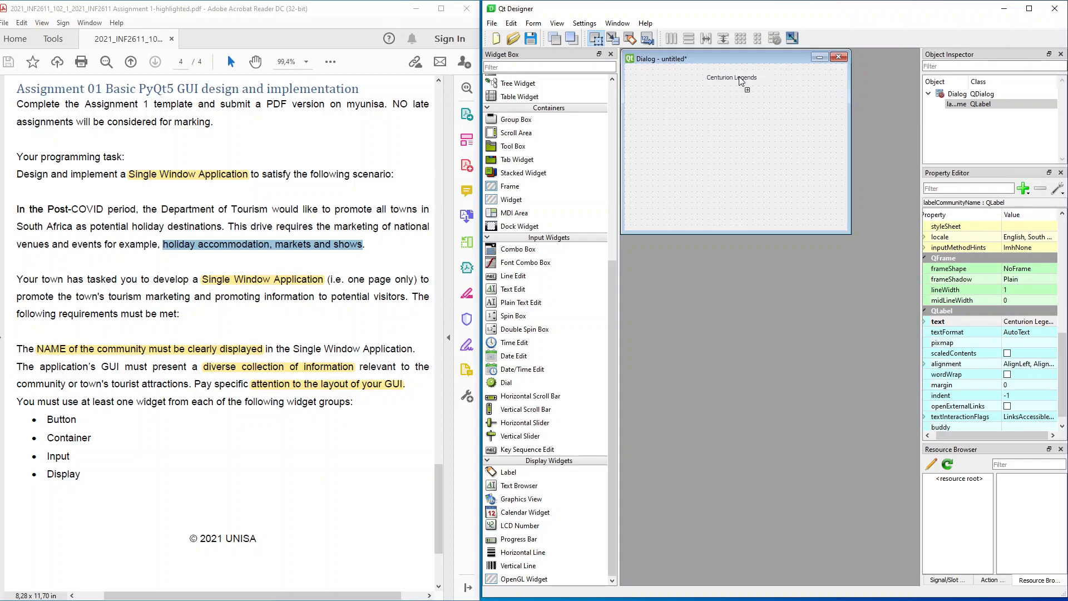
click(732, 77)
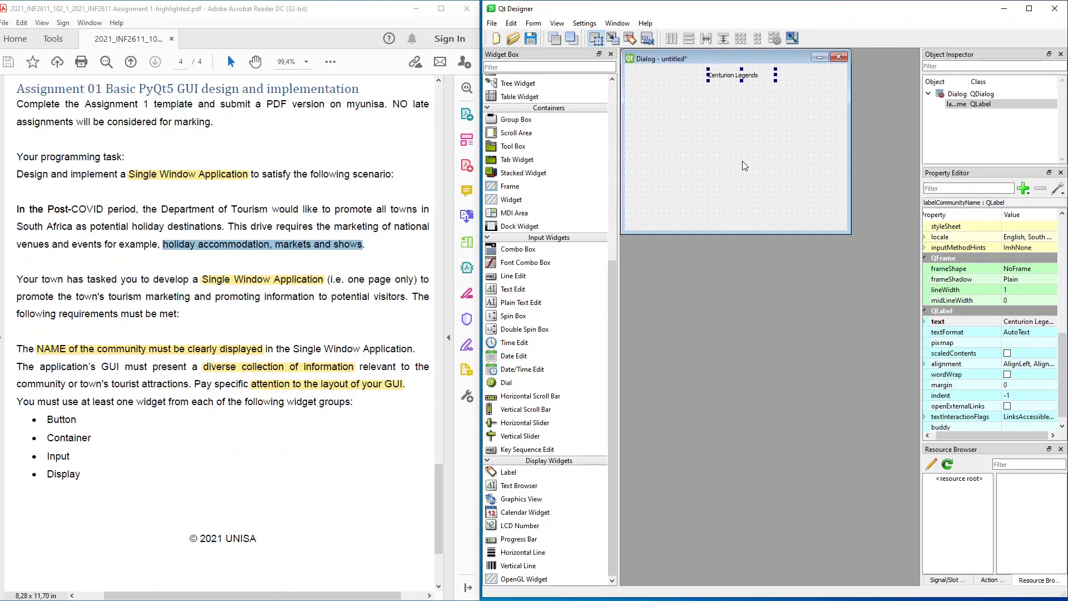
mouse_move(680, 176)
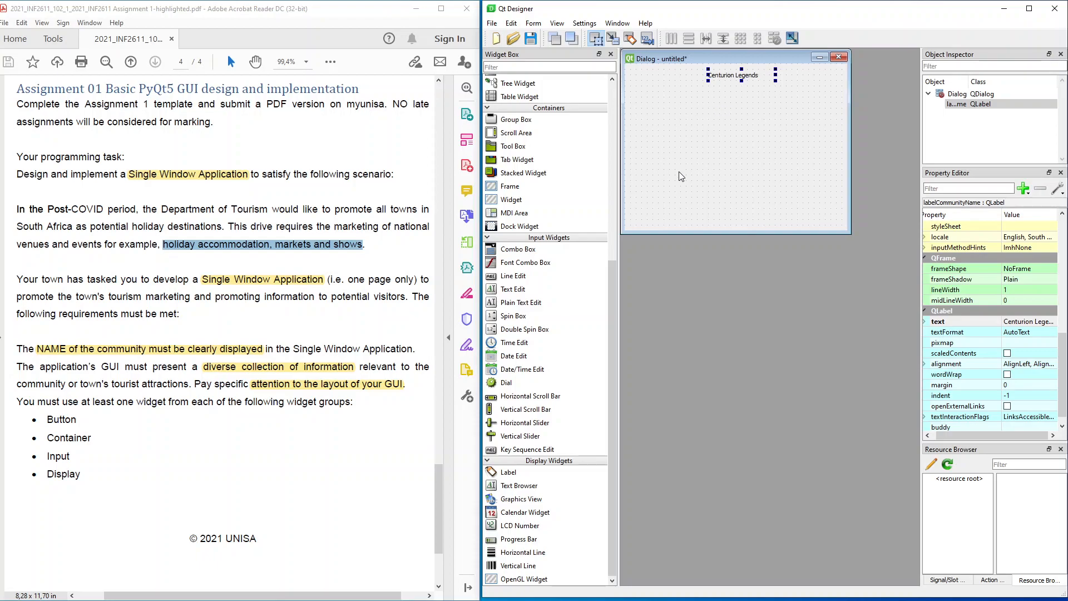
mouse_move(693, 148)
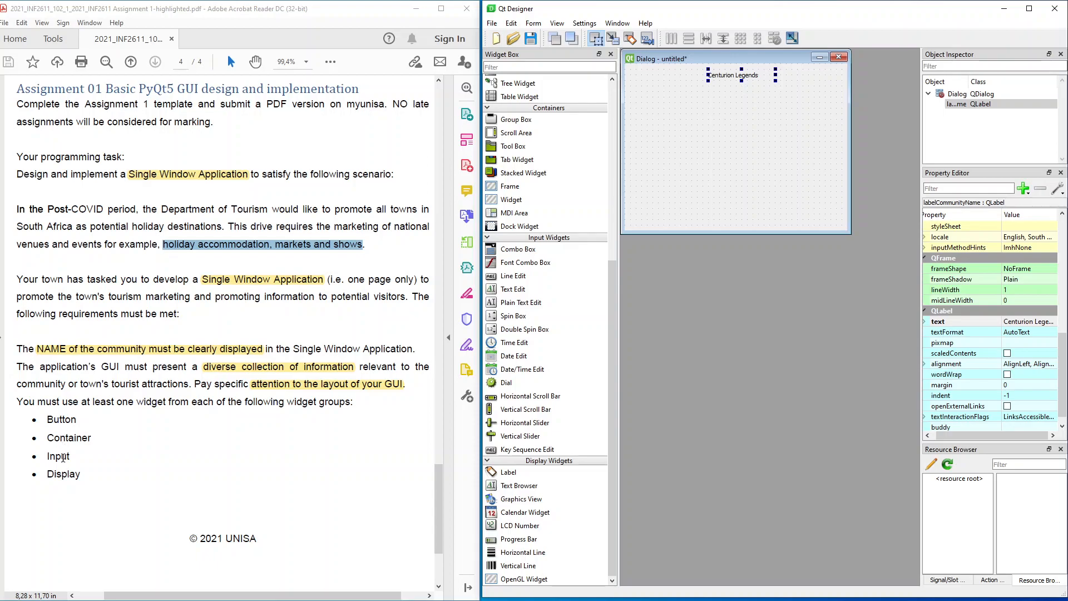
mouse_move(113, 462)
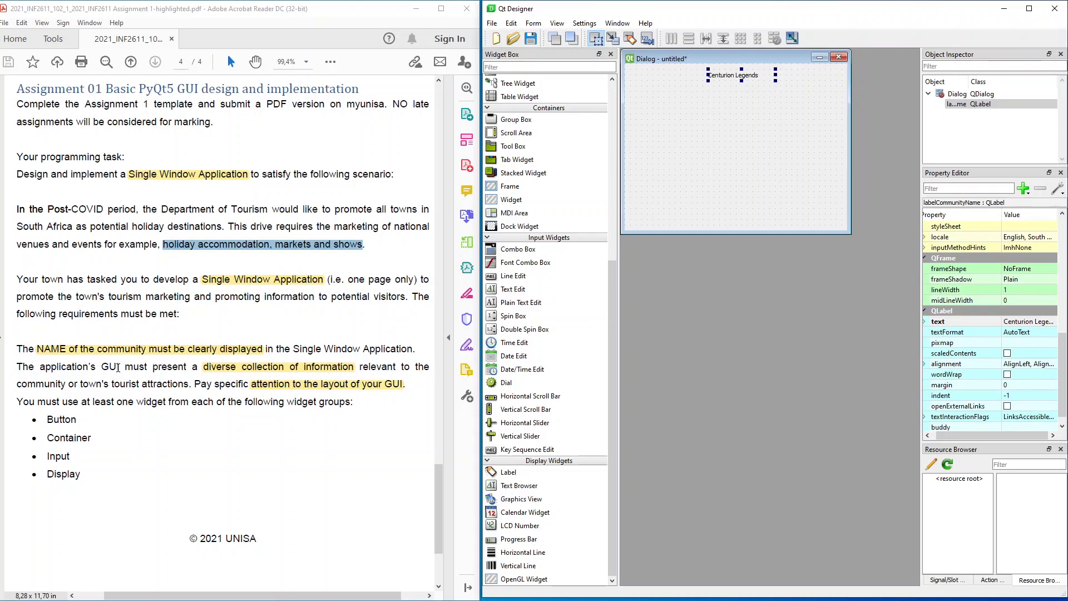
mouse_move(514, 265)
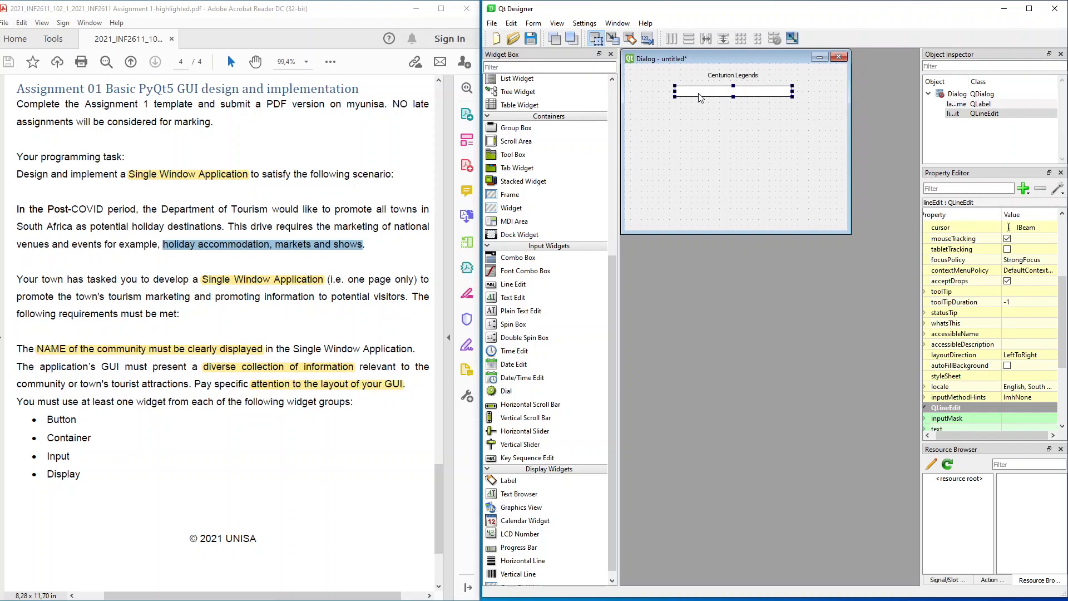
Step: Drop radio buttons below the search field and select the first one for editing
scroll(down, 3)
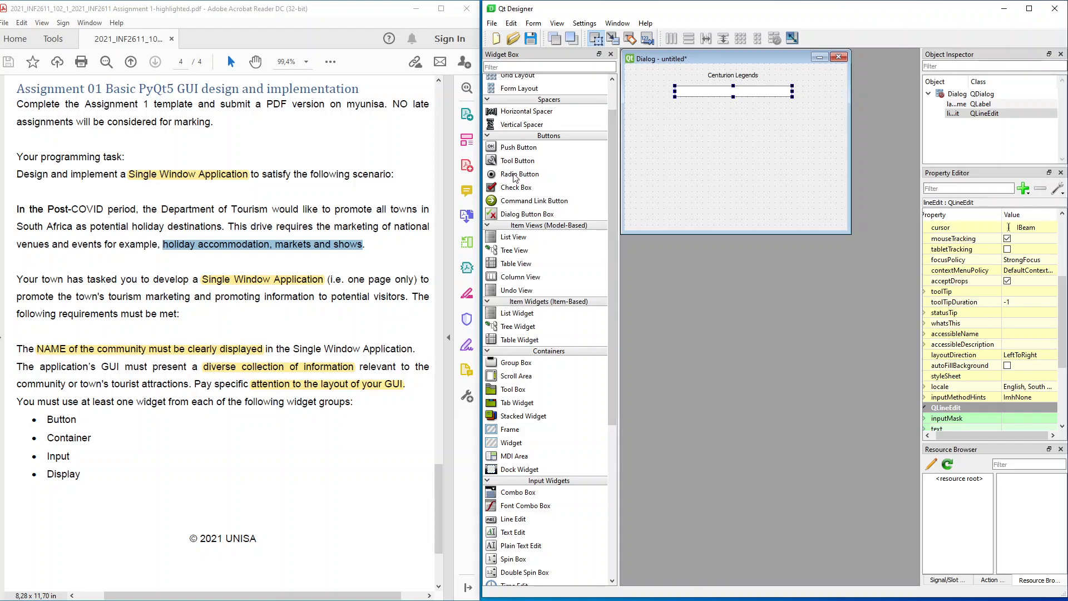
drag(519, 173, 653, 154)
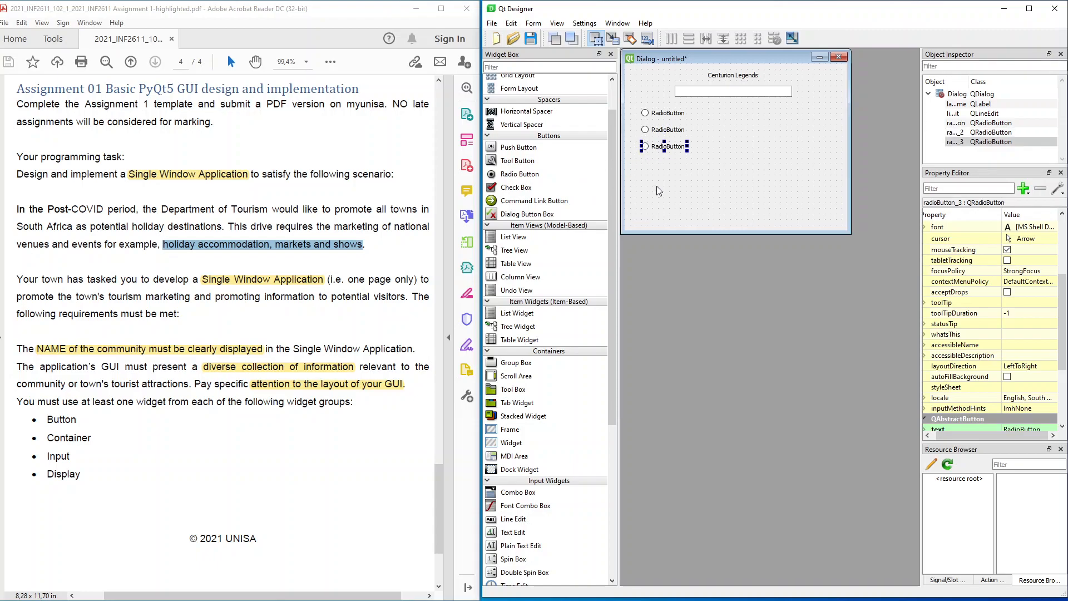
click(665, 112)
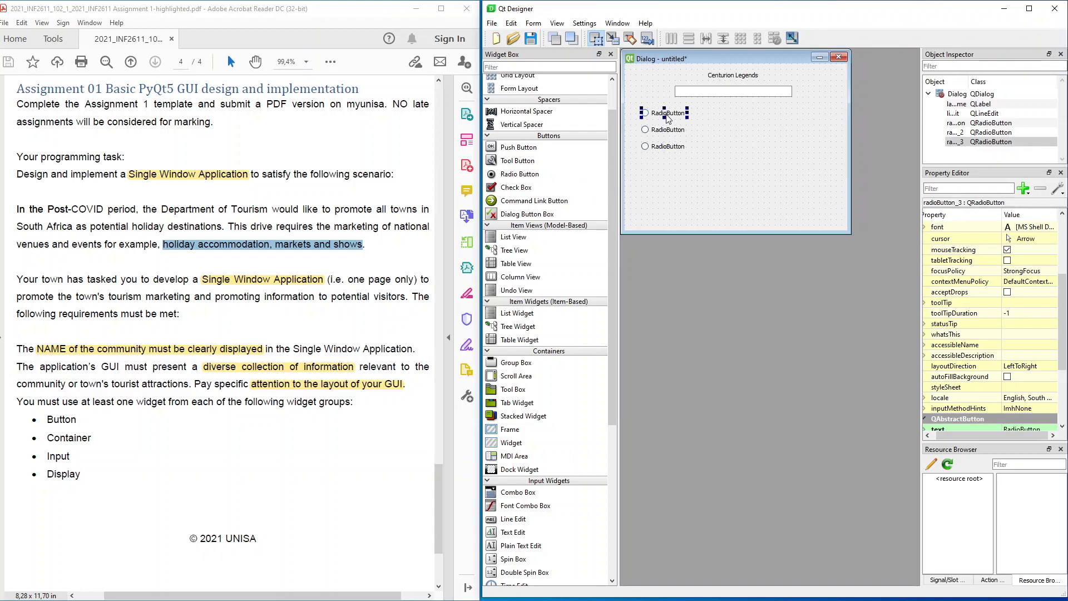
Step: Set the first radio button's name and text to 'Accomodation' and the second's text to 'Restaurant'
click(668, 113)
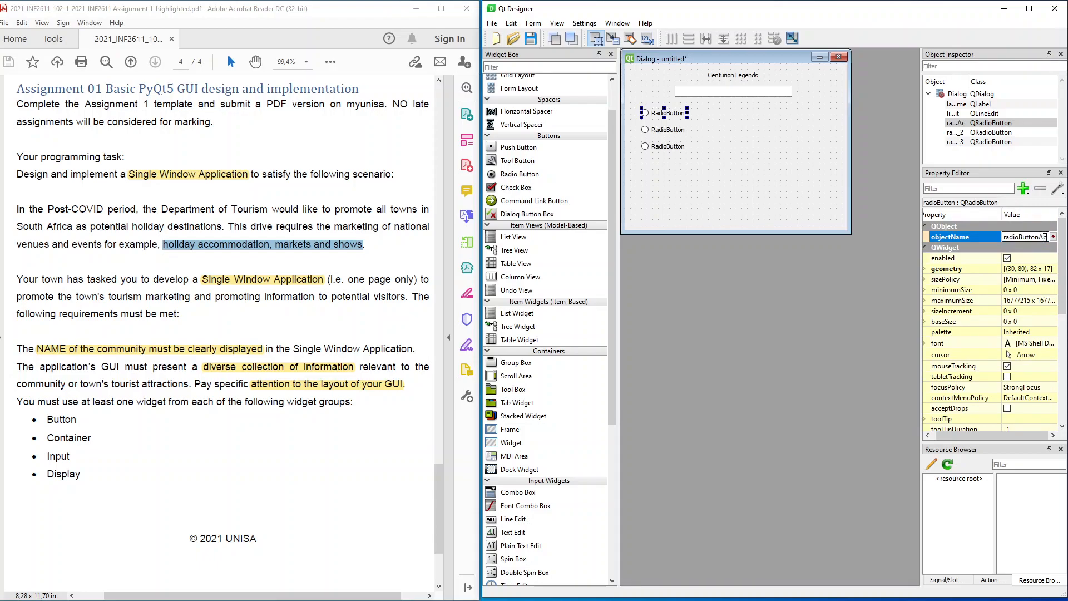
text(Accomodation)
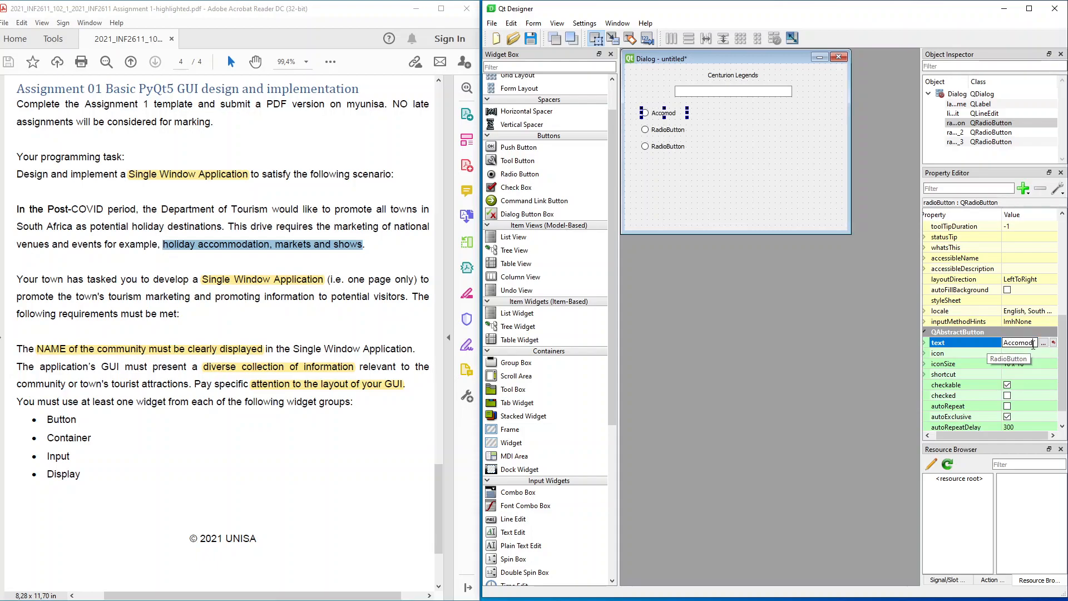
text(Accomodation)
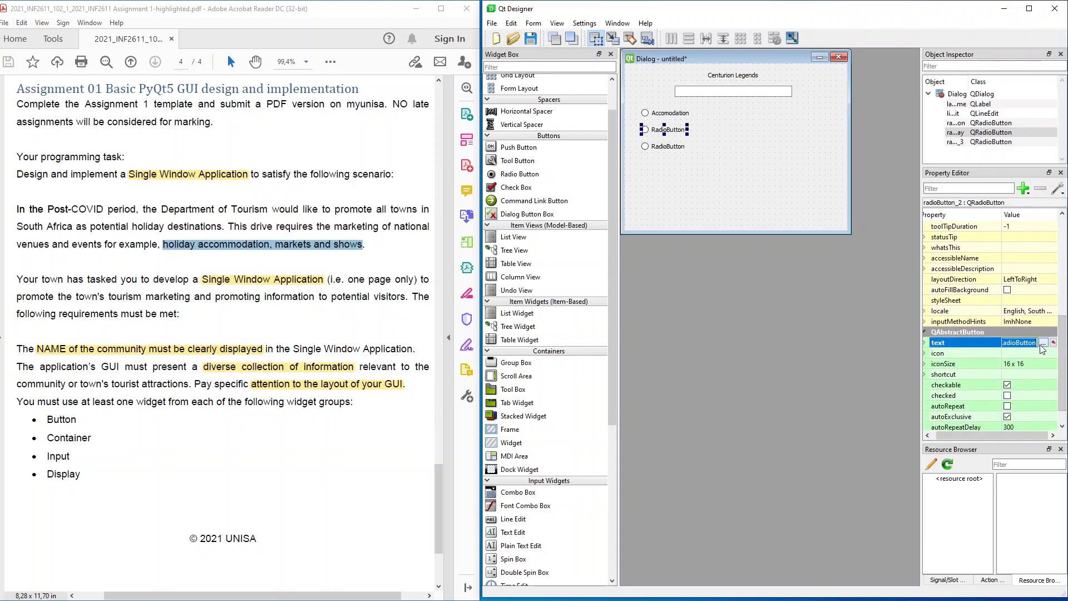
text(Restau)
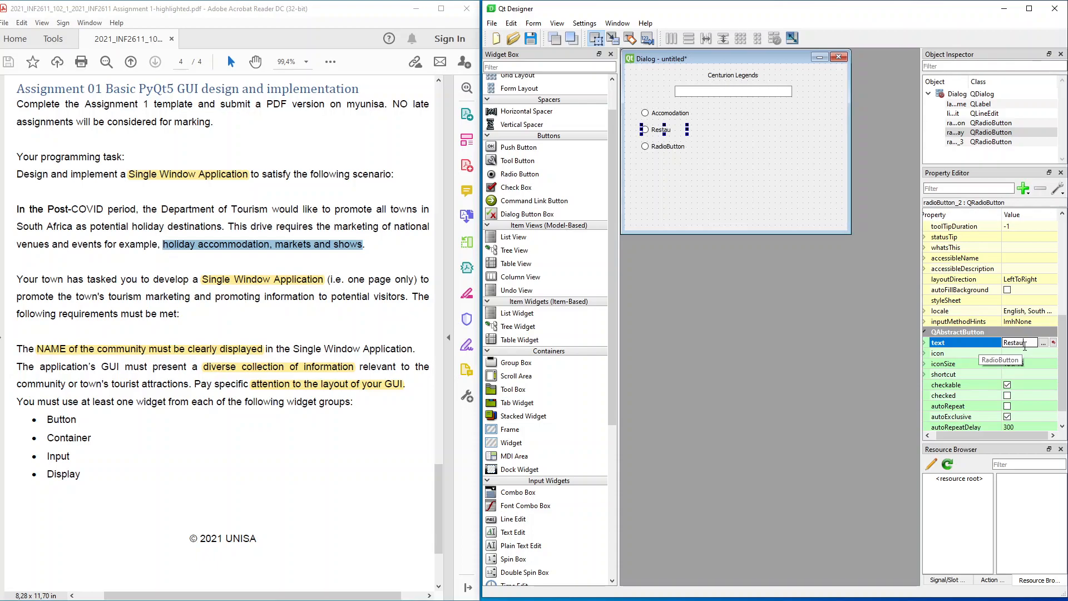
text(rant)
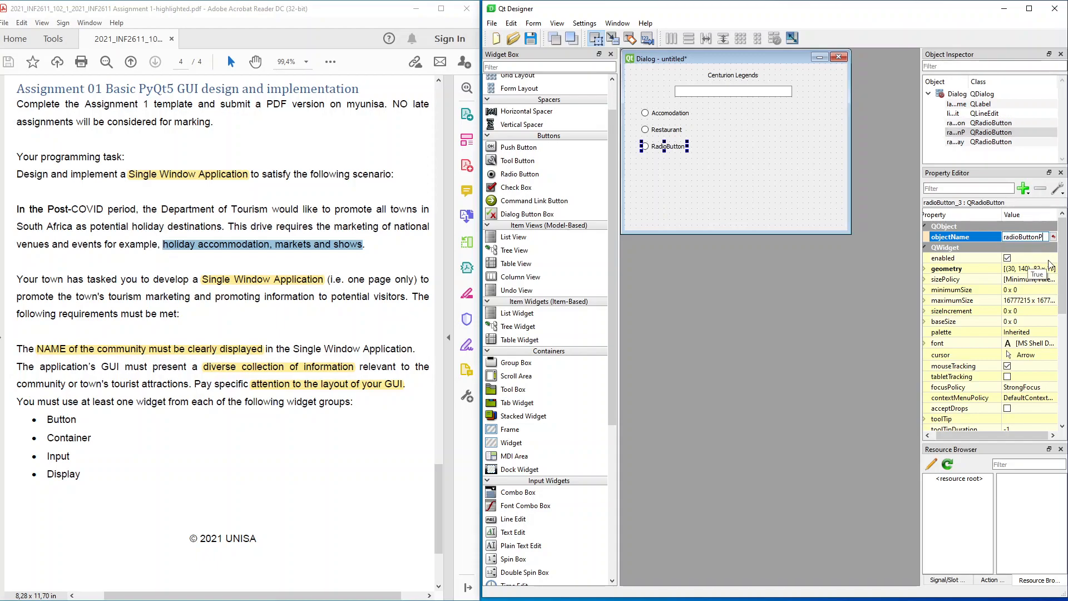
Step: Name radioButton_3 radioButtonPark and set its text to 'Park / Recreation'
text(radioButtonPark)
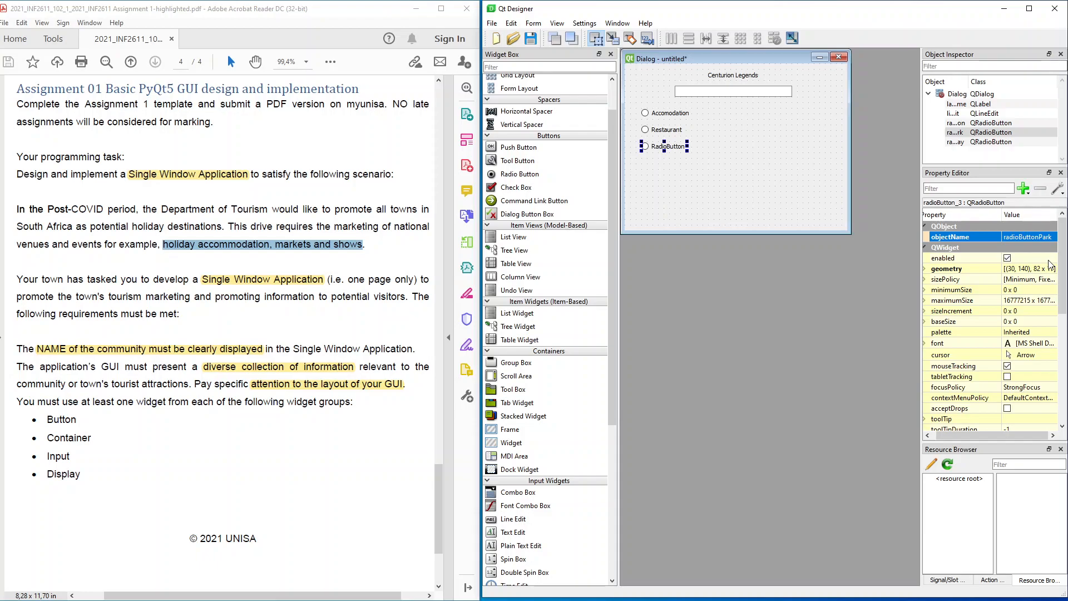
scroll(down, 3)
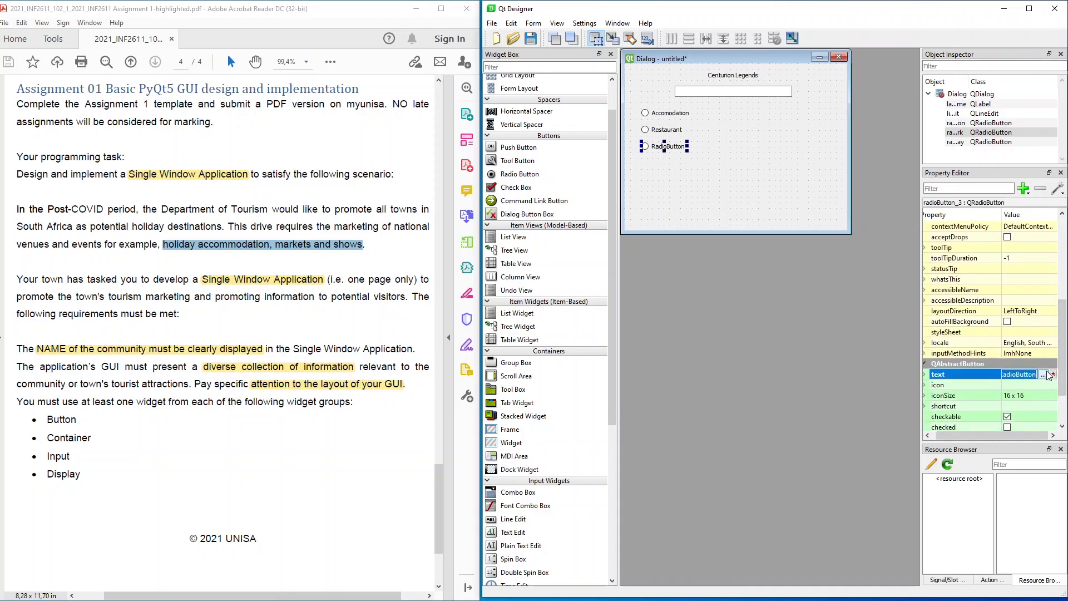
text(Park)
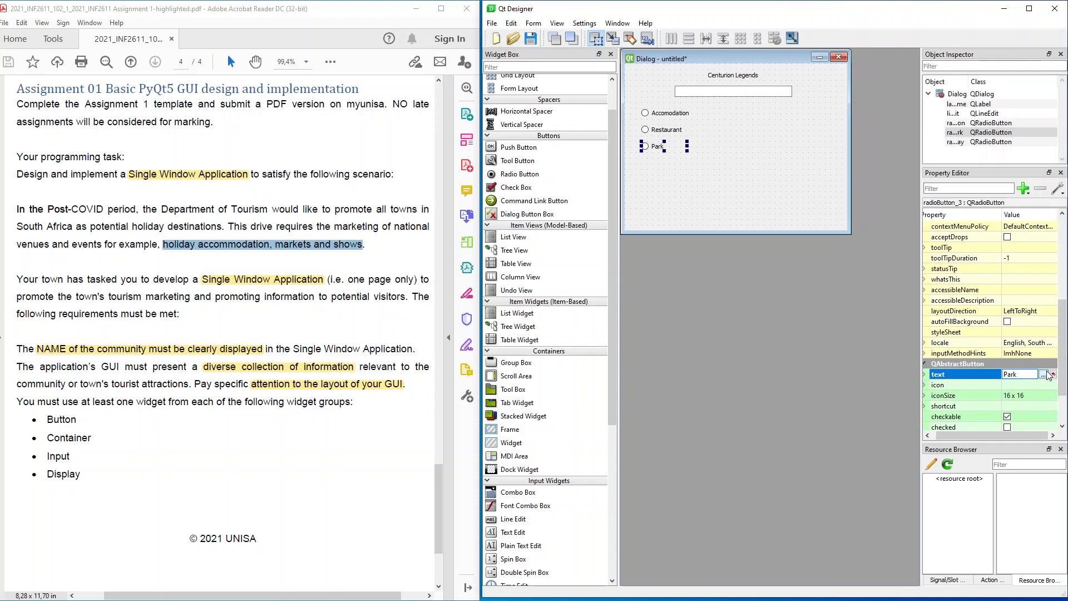
text(/)
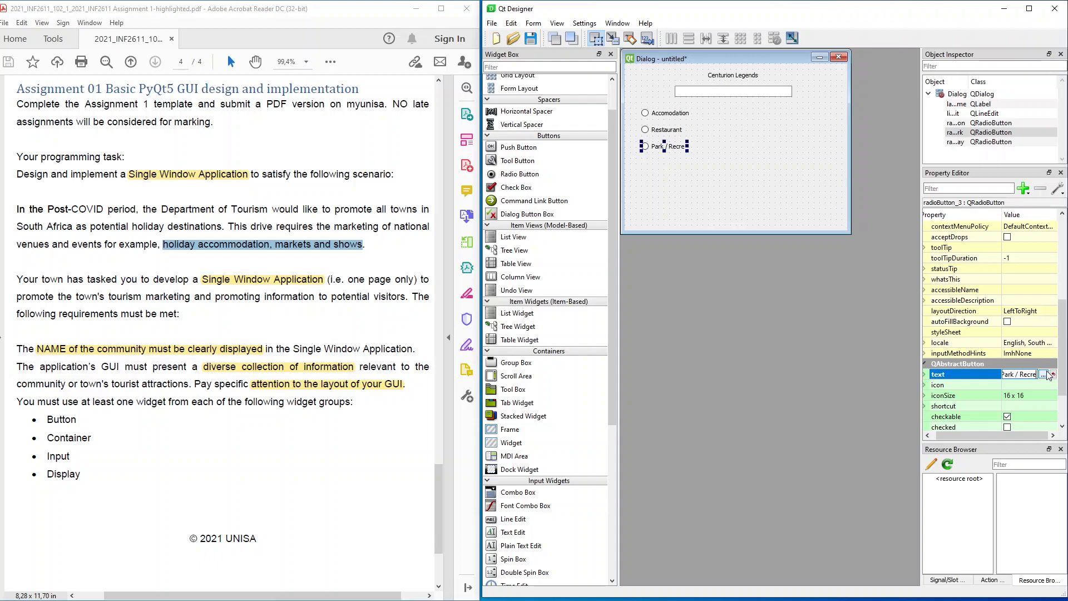
text(Recreation)
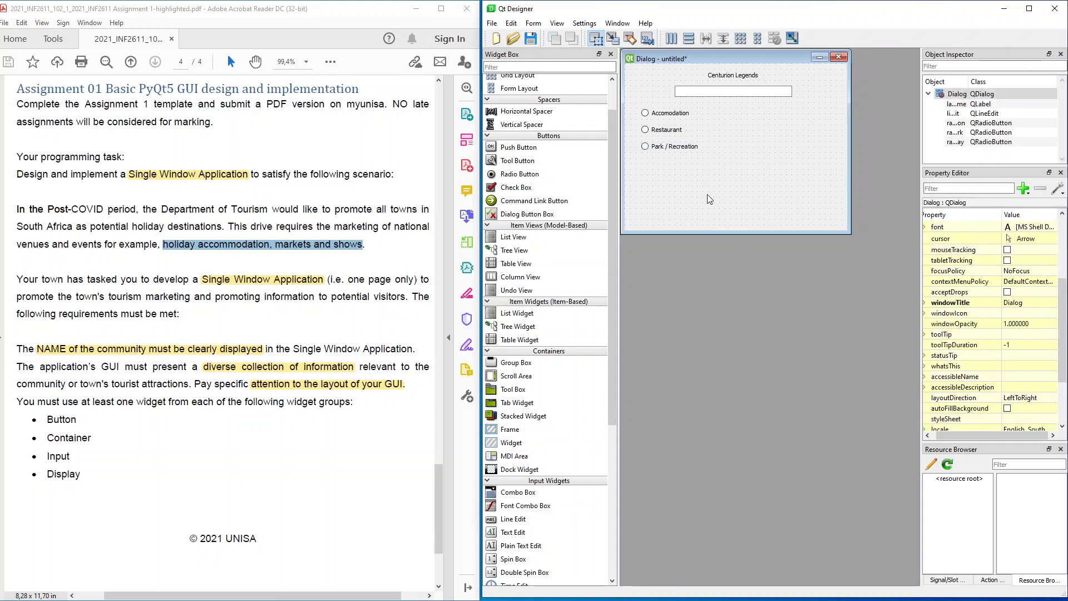
mouse_move(80, 423)
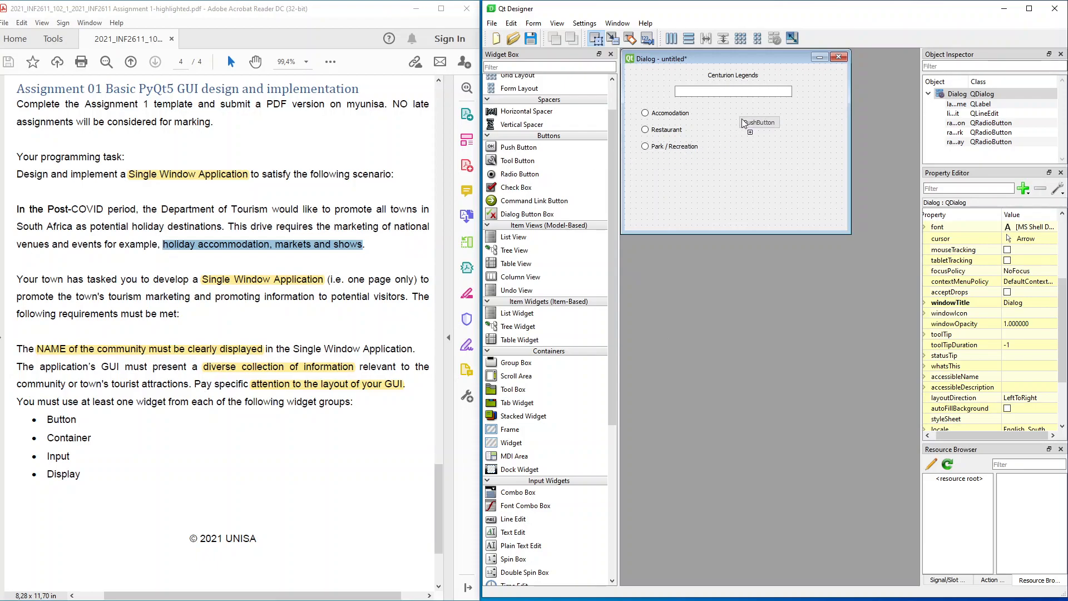
Step: Place a push button to the right of the search field
drag(760, 121, 820, 92)
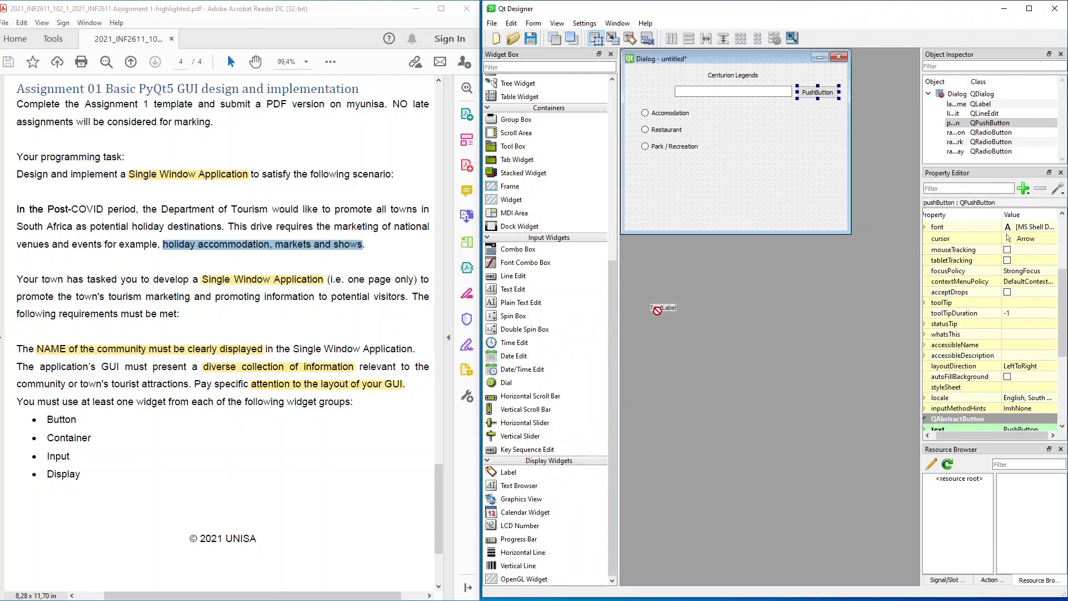
Step: Add a label left of the search field and set its text to 'Enter a place:'
drag(662, 308, 650, 90)
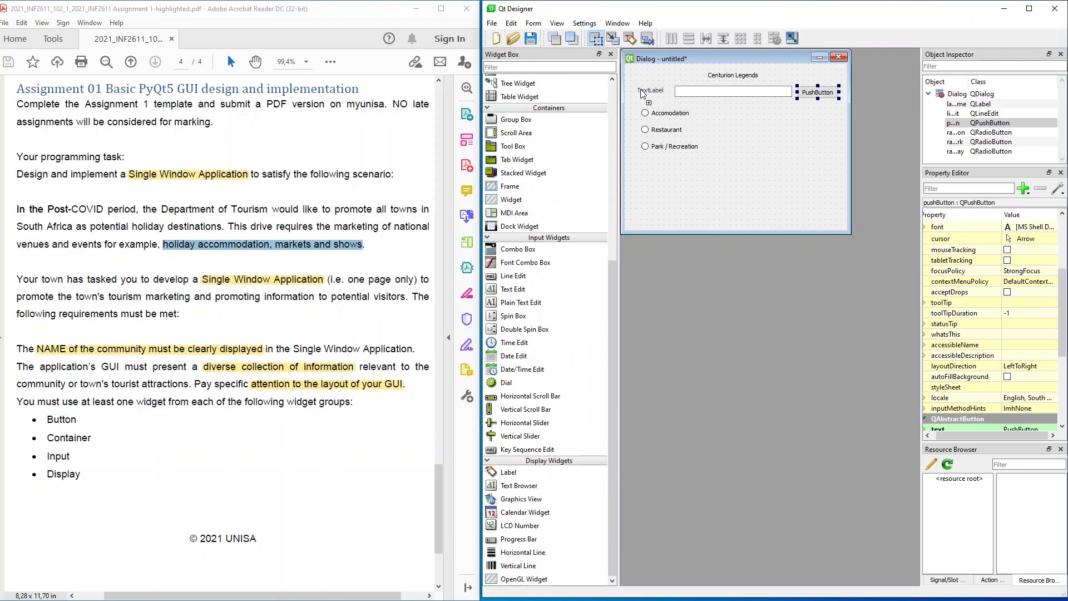
click(650, 90)
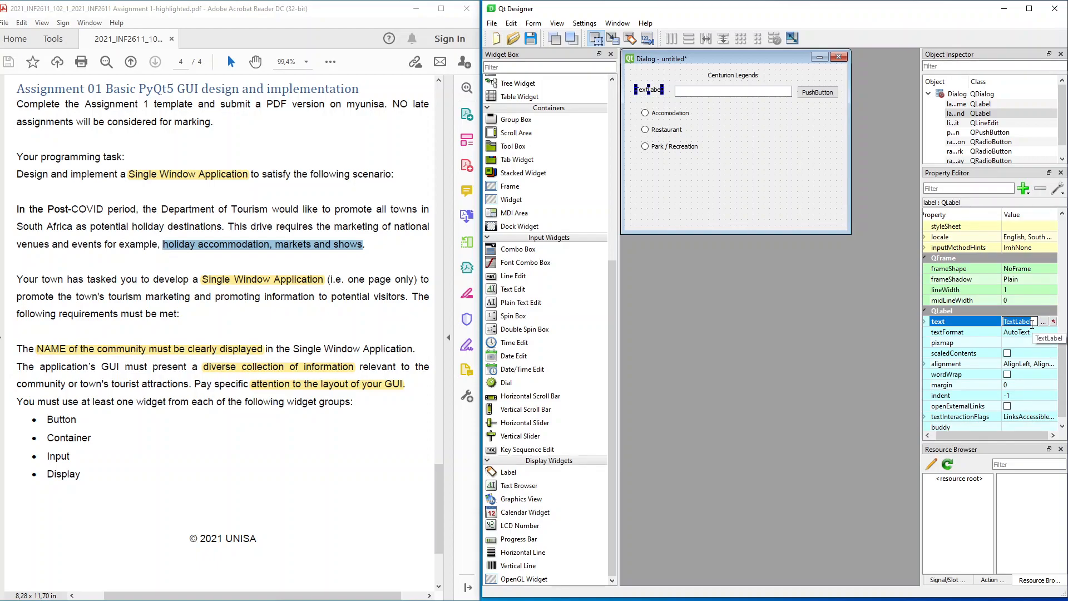
text(Enter)
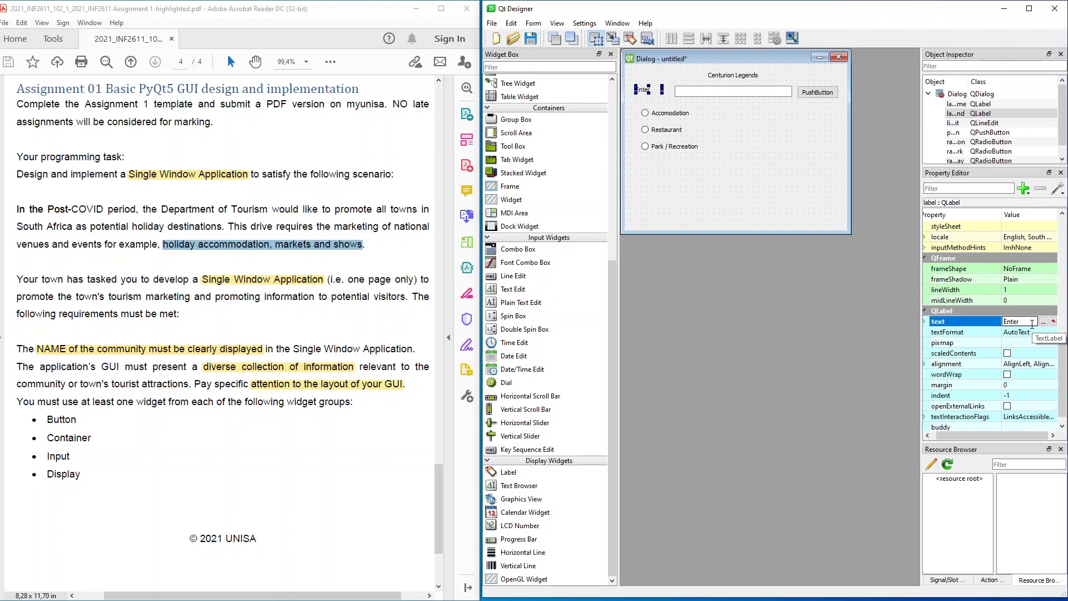
text(a place)
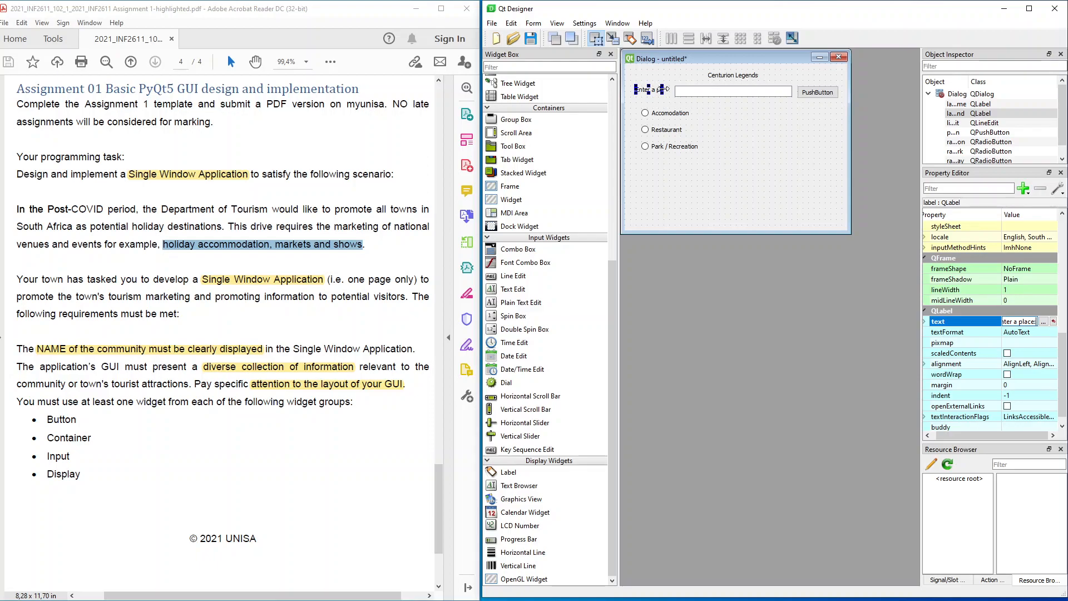
Step: Commit the label text, name the search field lineEditSearch and select the push button for renaming
click(651, 90)
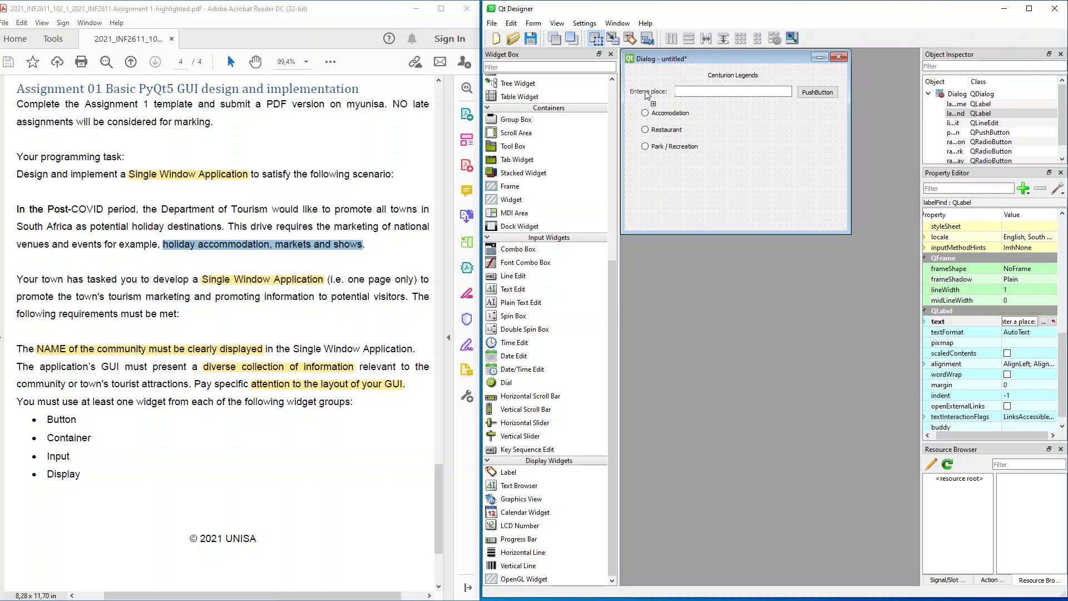
click(733, 91)
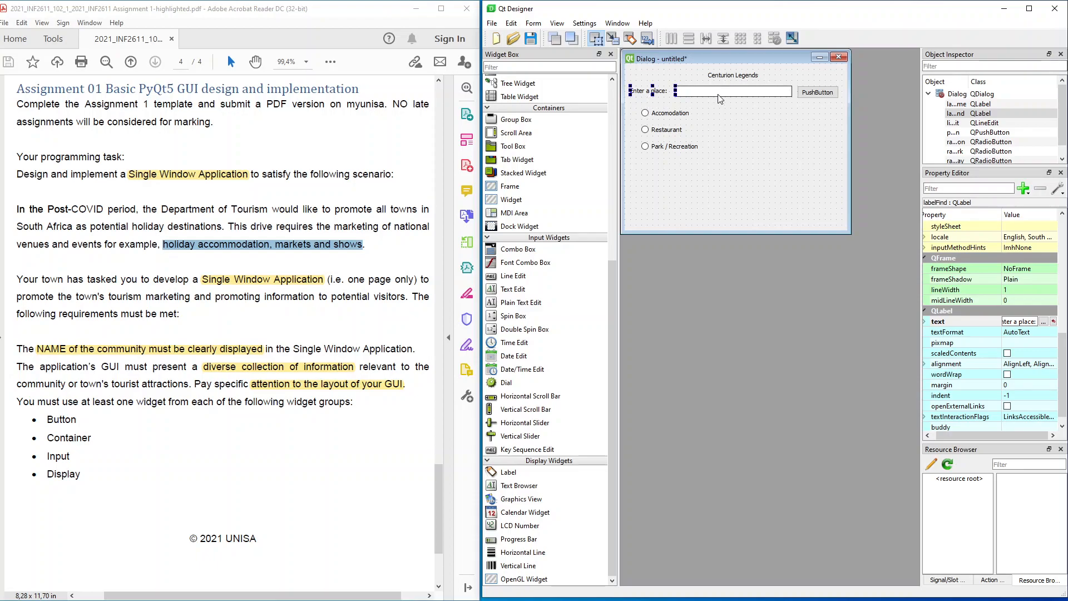
click(729, 91)
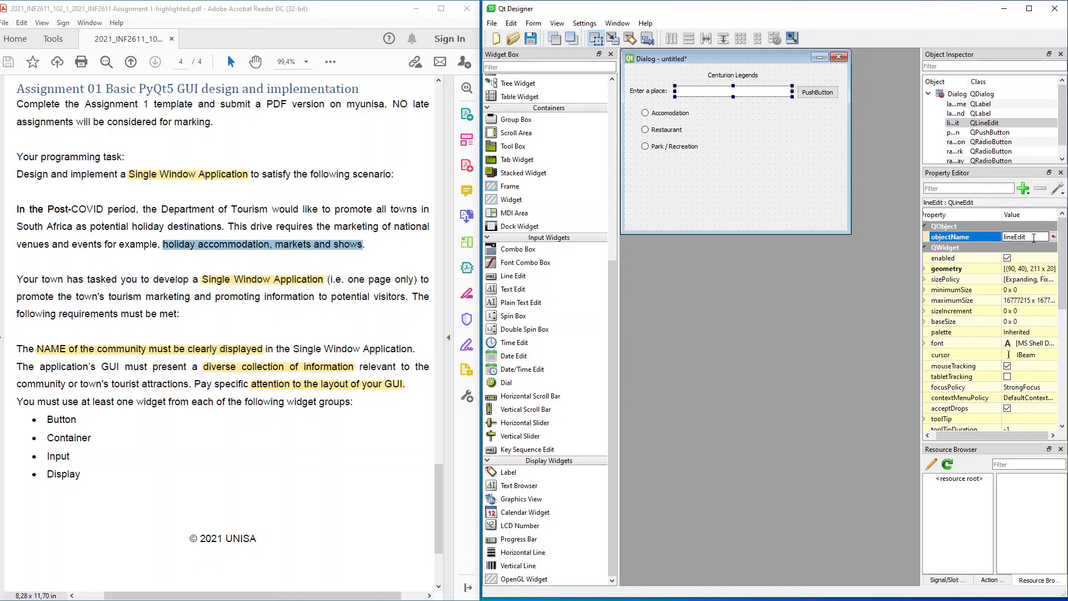
text(S)
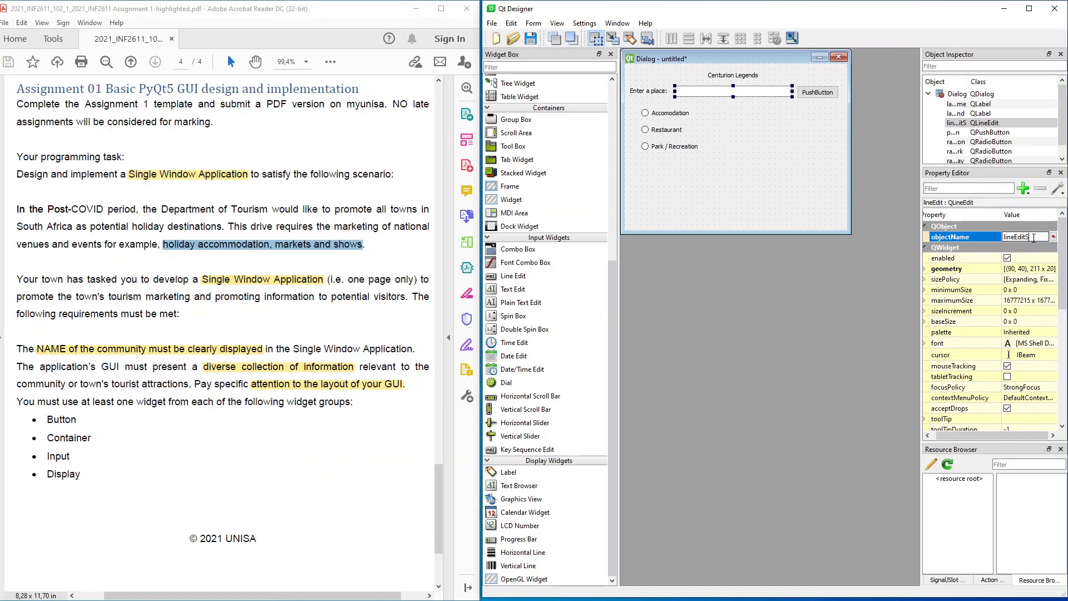
text(Search)
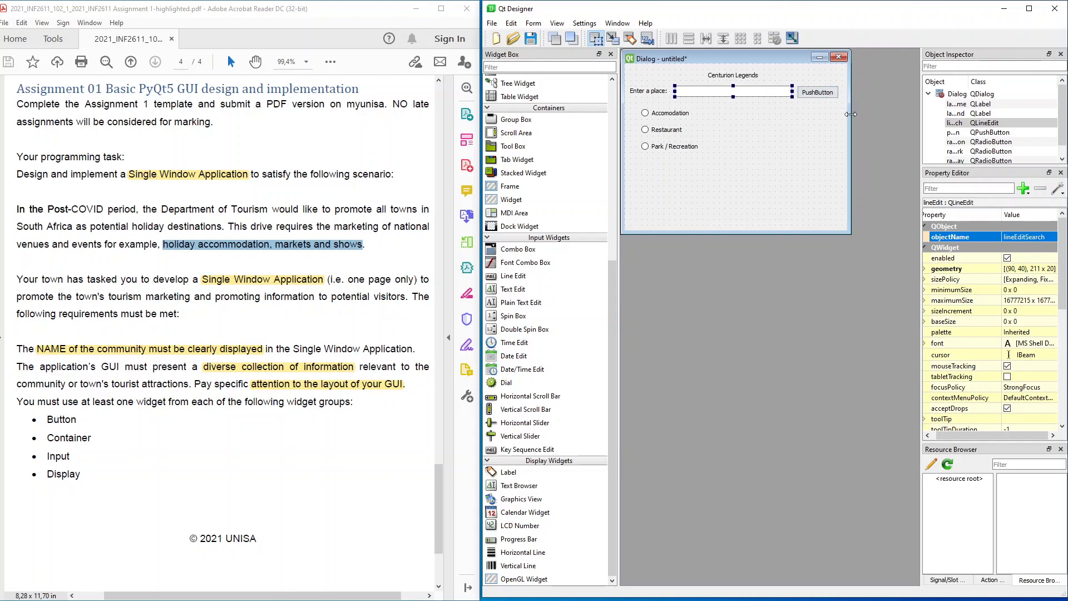
click(819, 92)
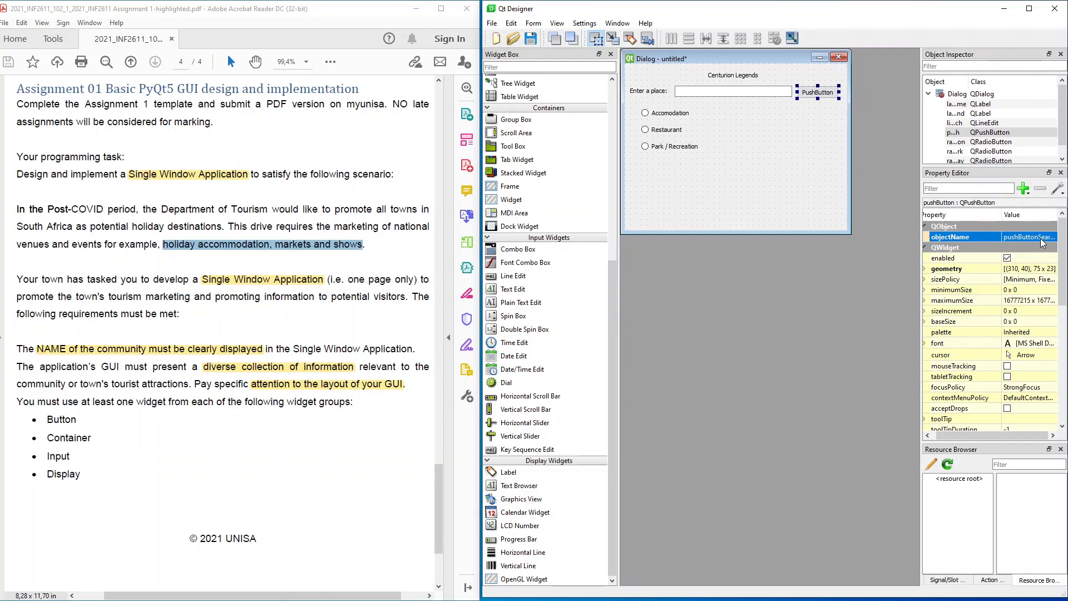
Step: Set the push button's text to 'Find / Search', completing the search row
scroll(down, 3)
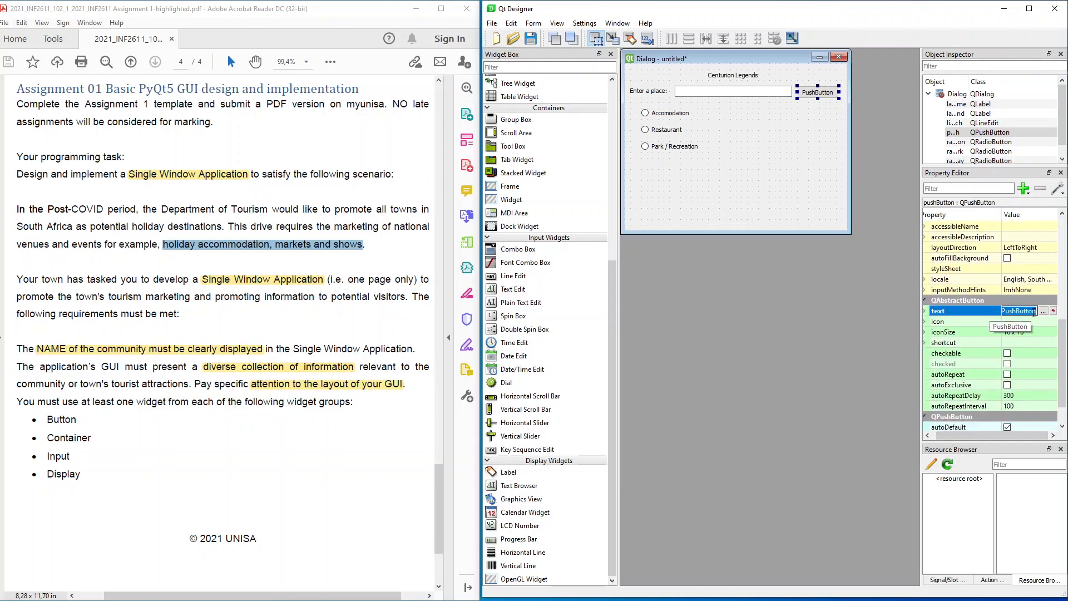
text(Find / Search)
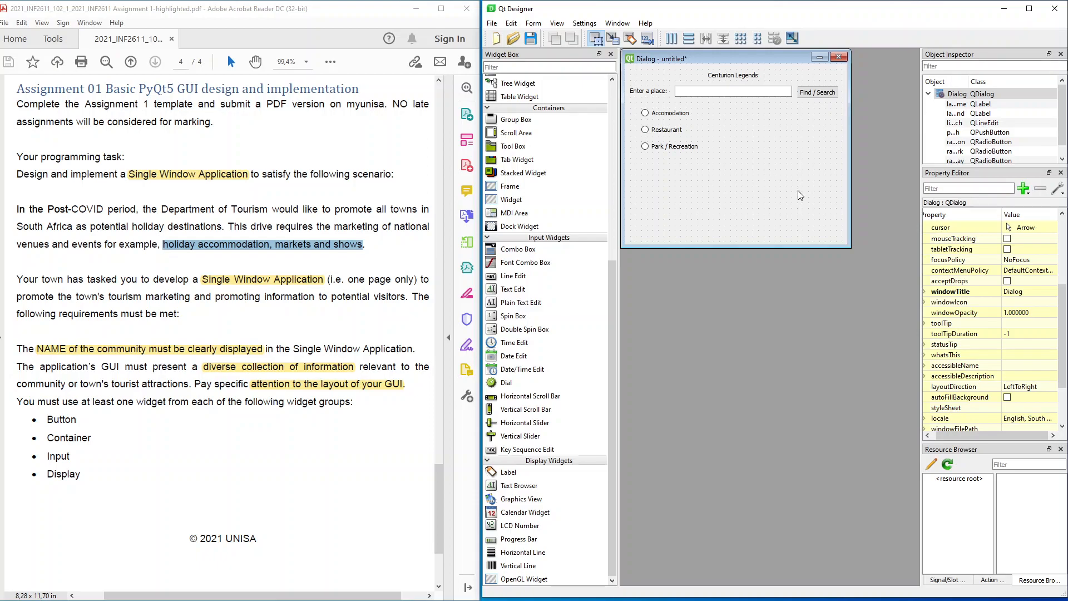
mouse_move(727, 213)
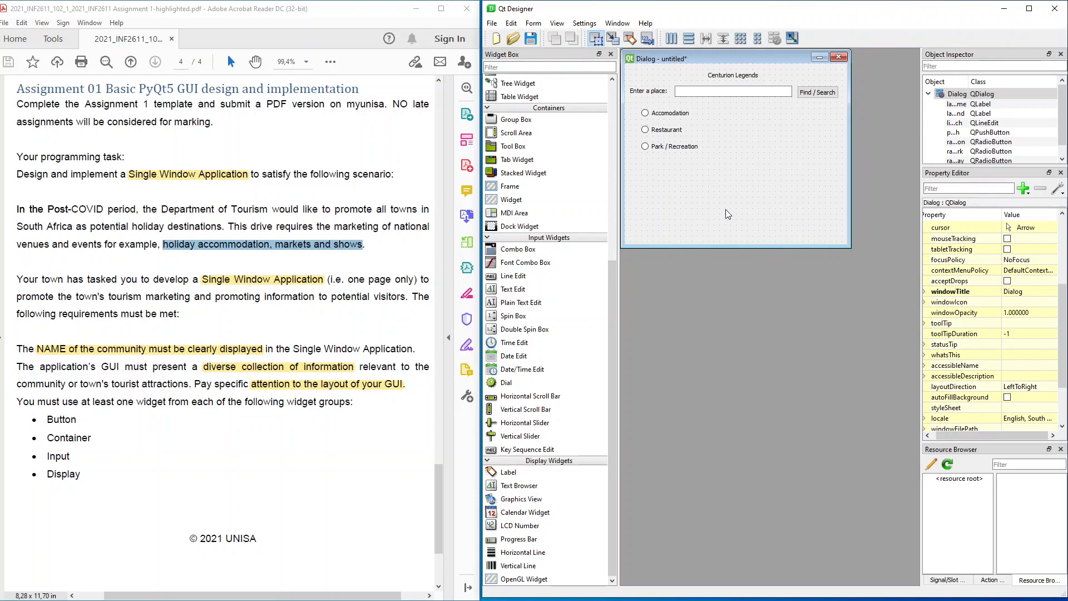
mouse_move(727, 213)
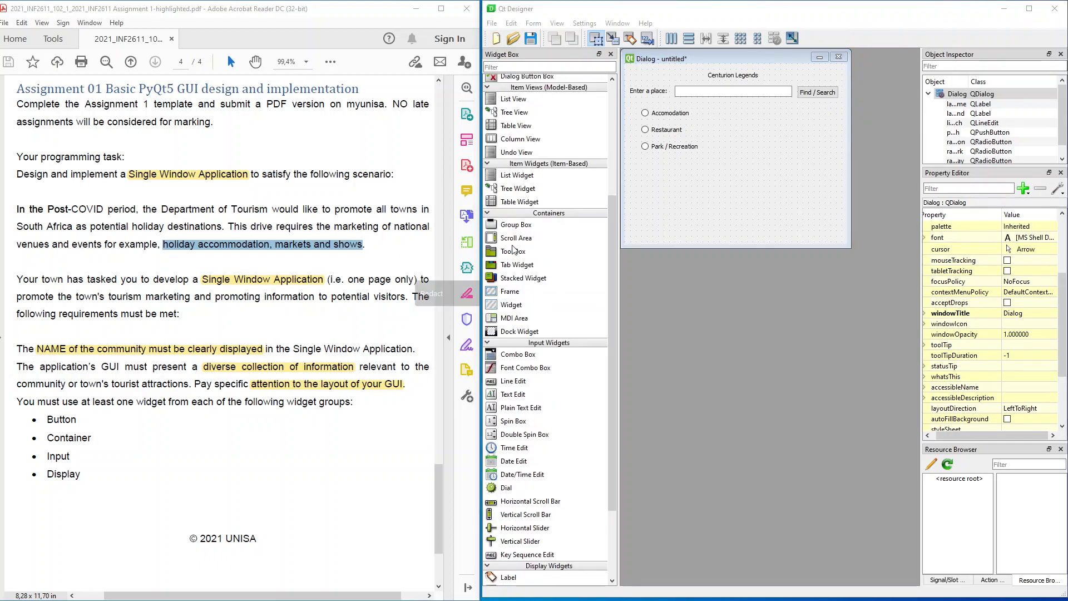
mouse_move(600, 293)
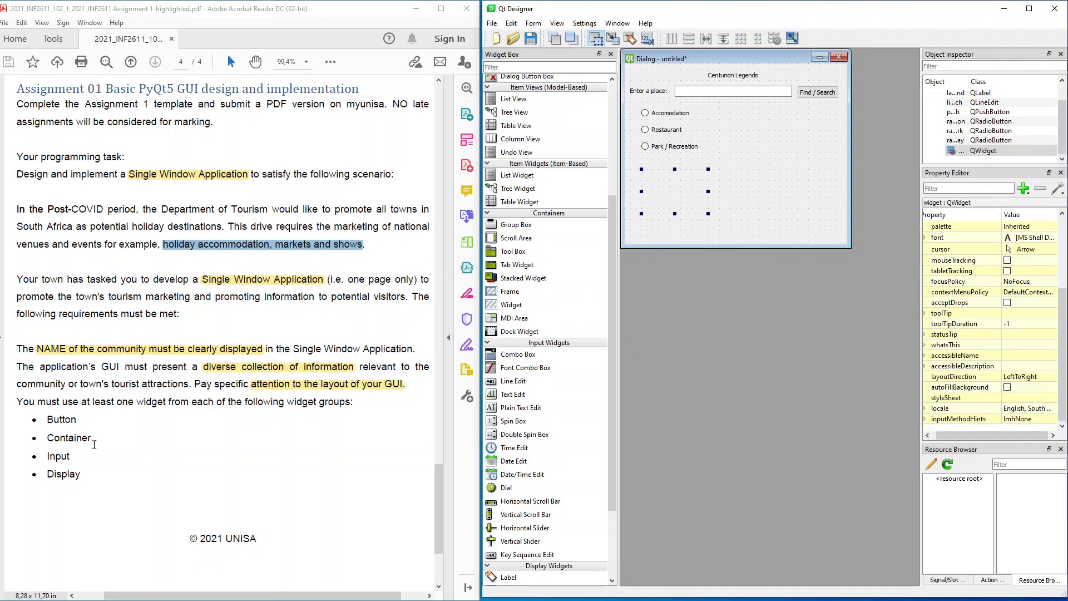
mouse_move(728, 201)
text(wid)
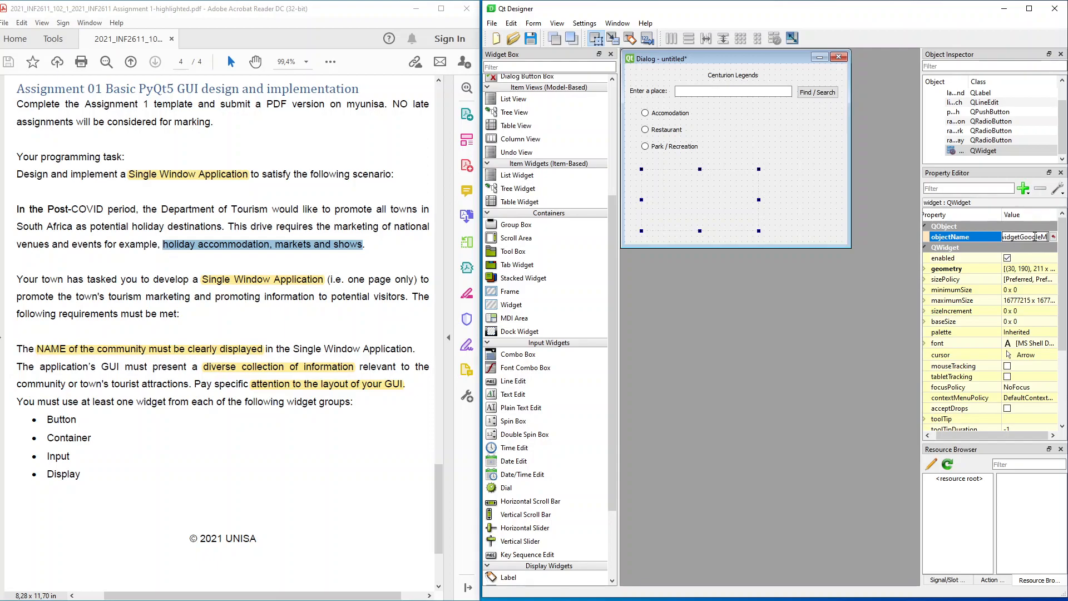
Step: Name the new map container widget below the radio buttons by typing 'getGoogleMap' as its objectName
text(getGoogleMap)
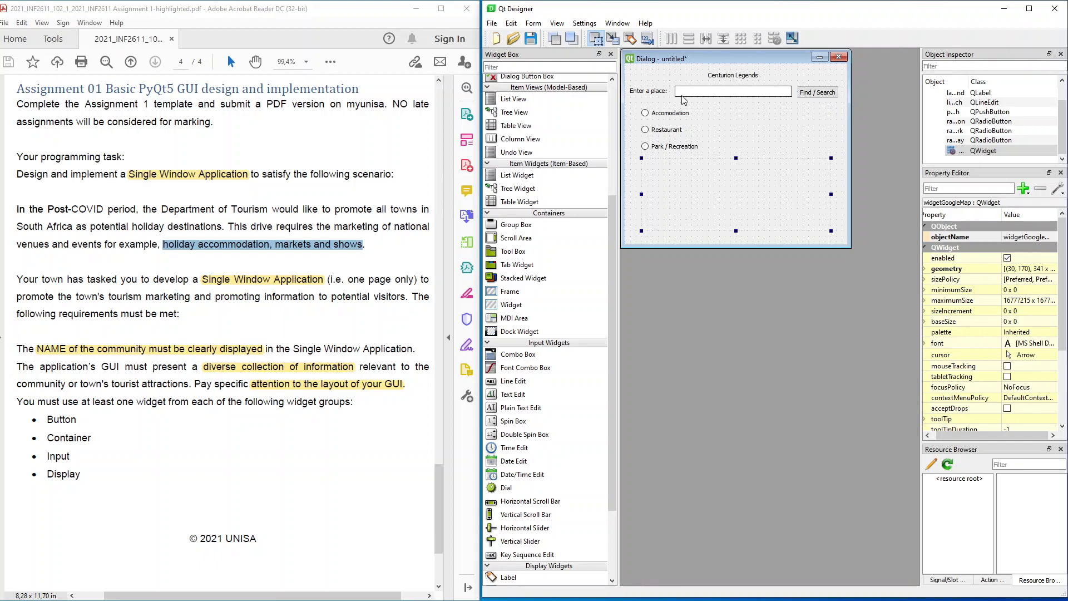
mouse_move(710, 95)
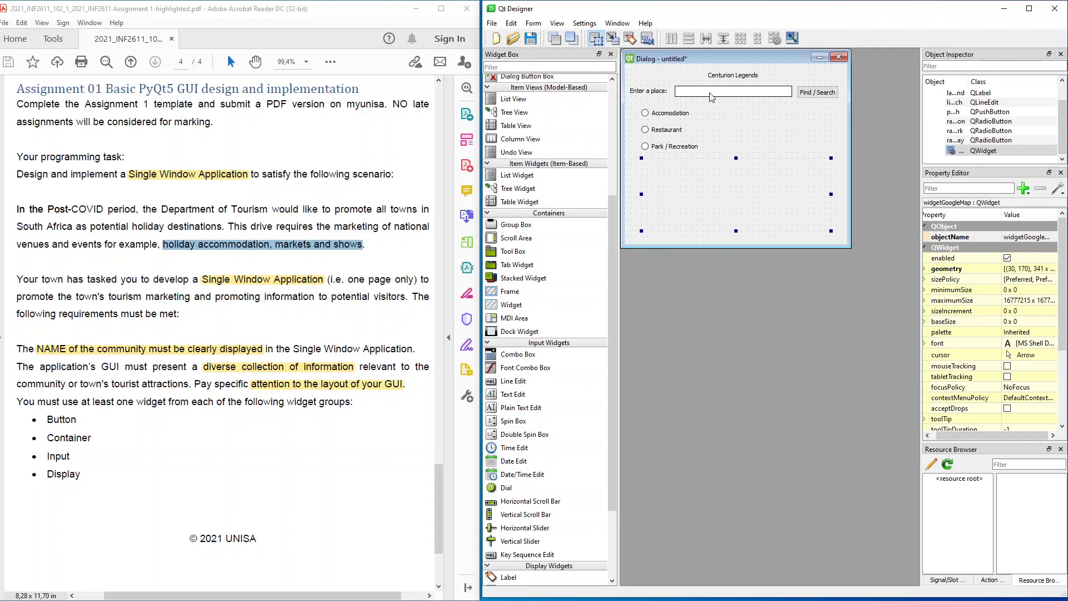
mouse_move(750, 125)
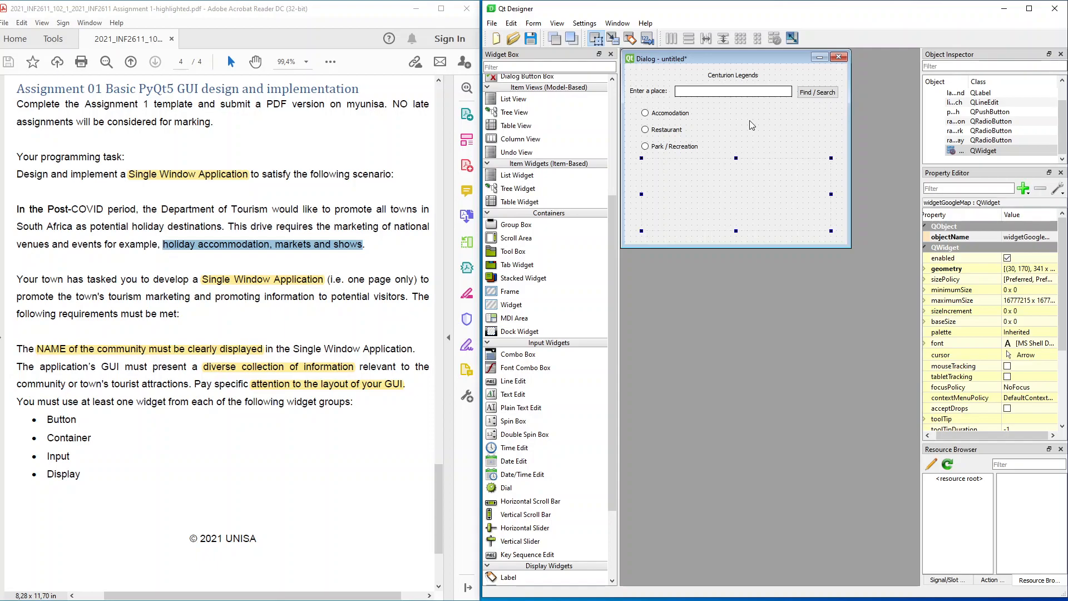
mouse_move(774, 128)
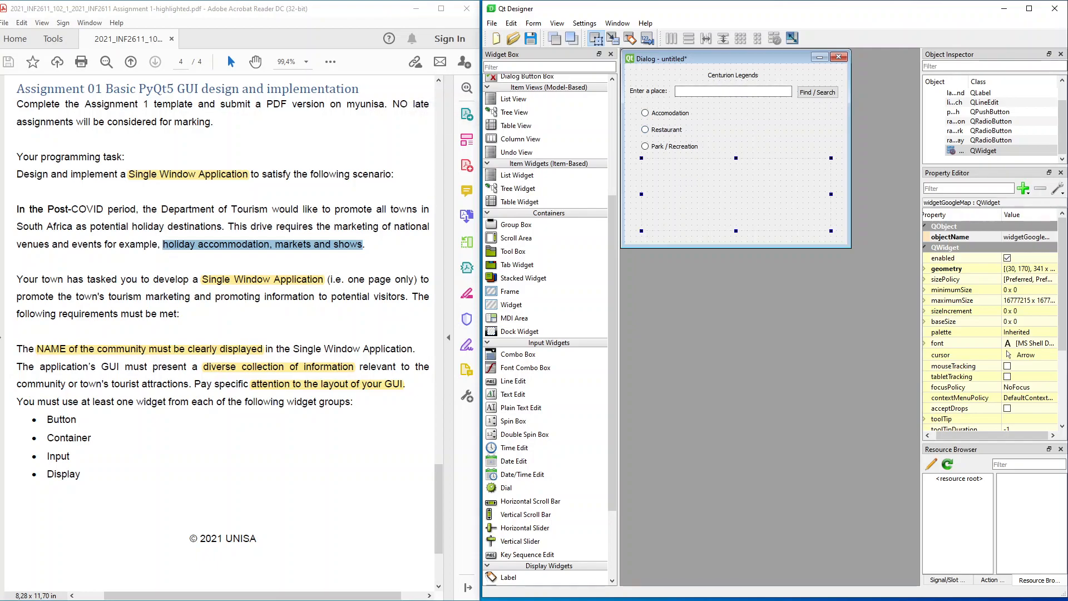
Step: In Edit Signals/Slots mode, drag a connection from the Accomodation radio button to lineEditSearch
click(733, 91)
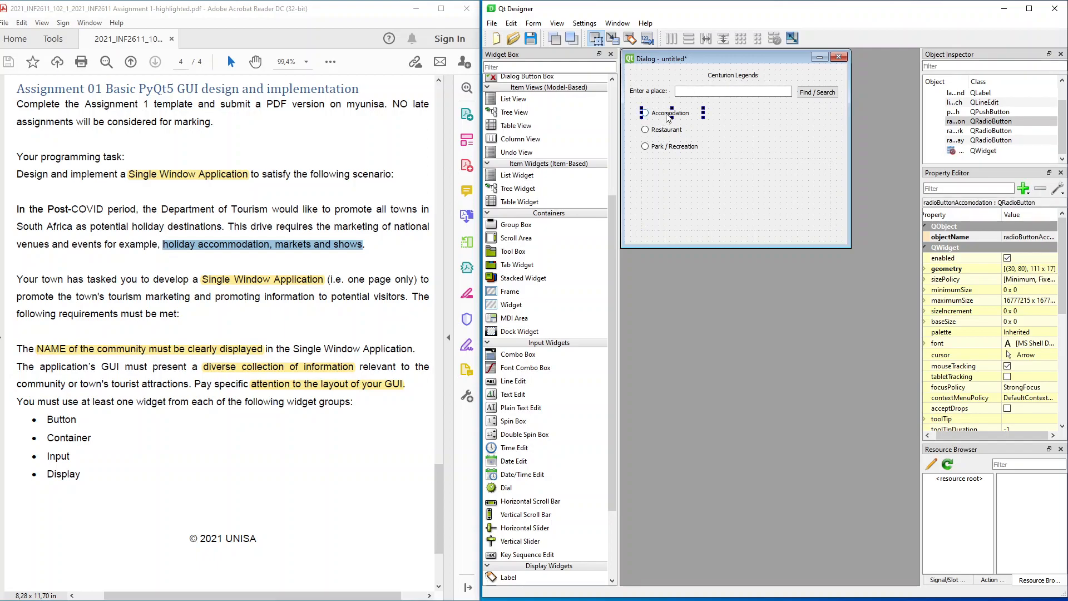
click(510, 22)
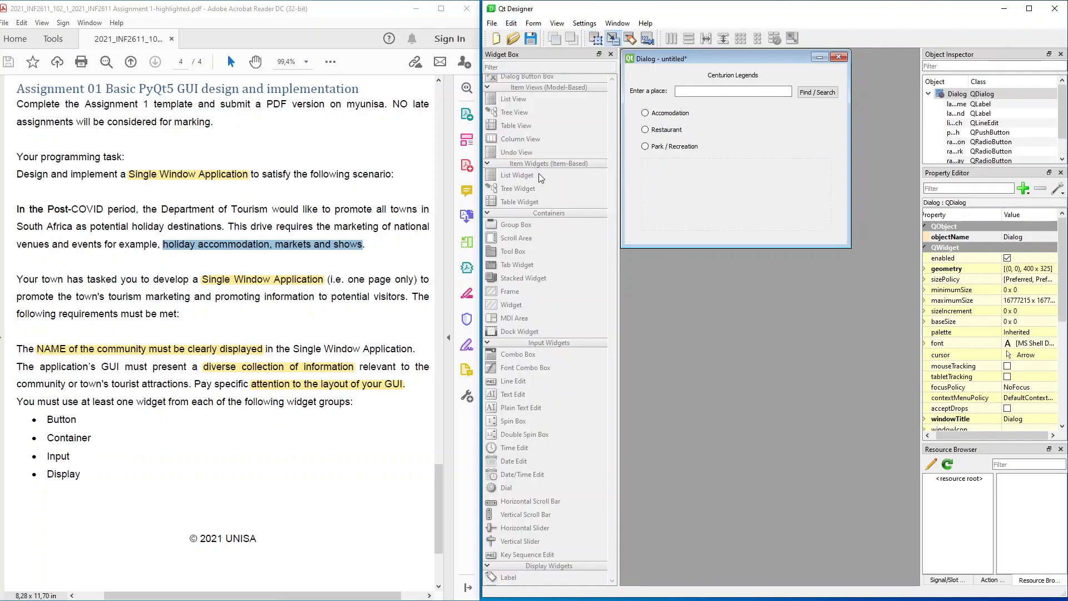
click(671, 113)
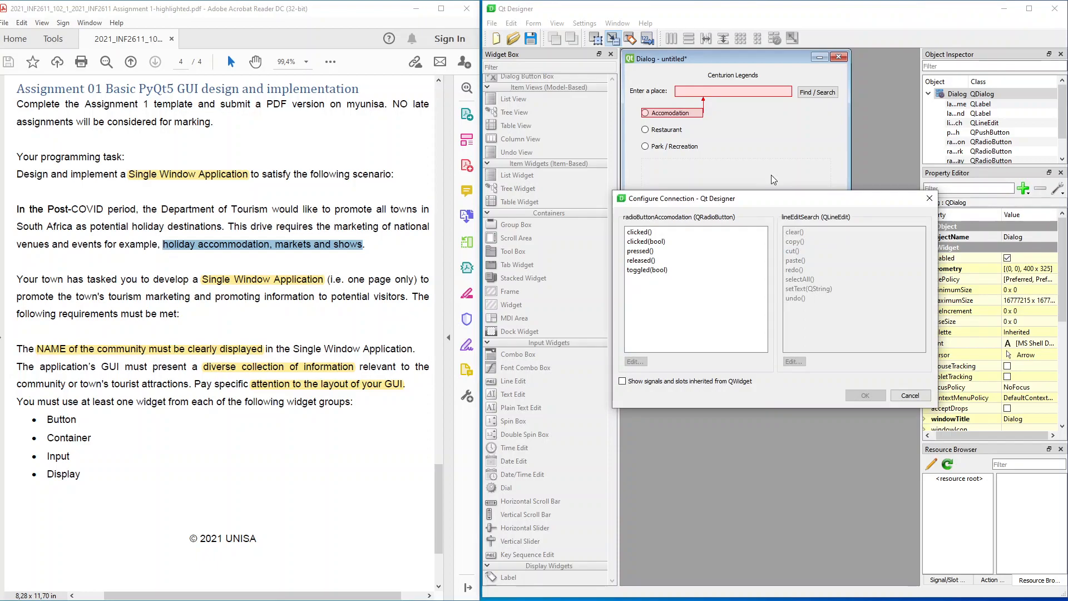
Step: Connect radioButtonAccomodation's clicked() signal to lineEditSearch's paste() slot and confirm
click(639, 232)
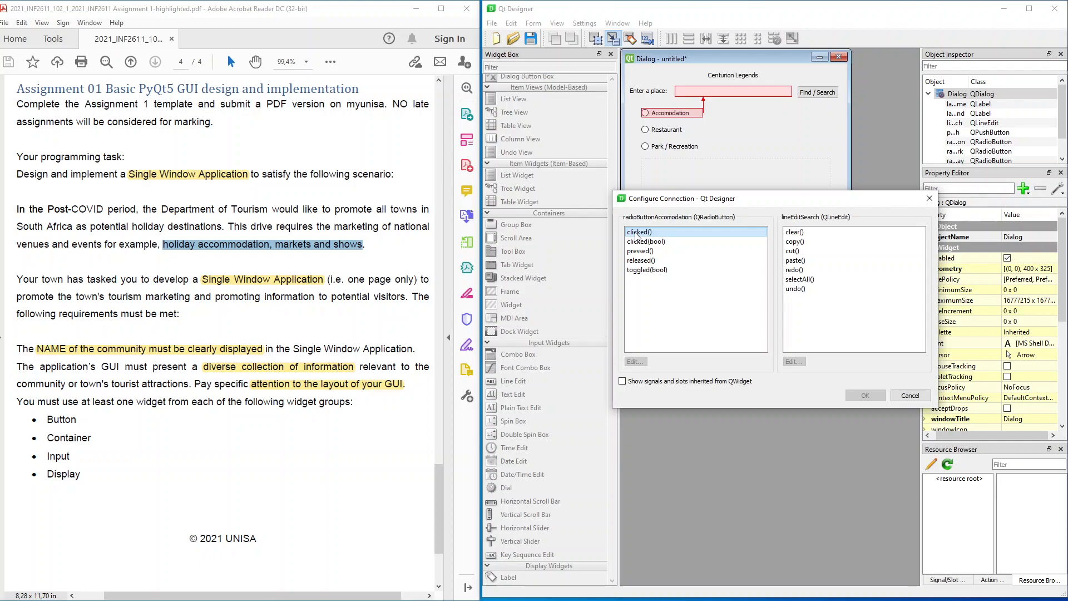
click(795, 241)
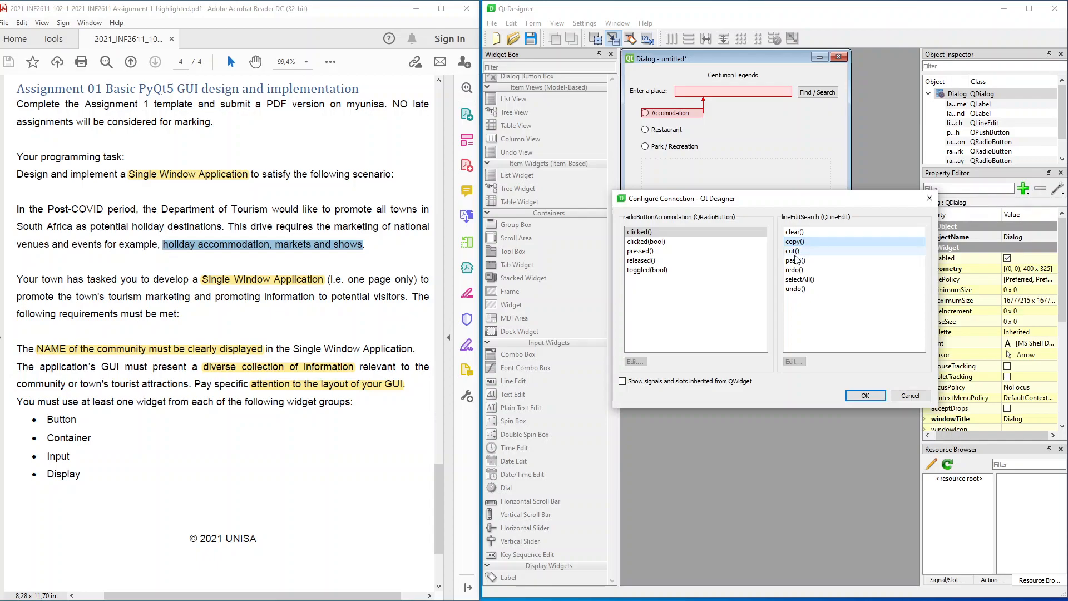
click(795, 261)
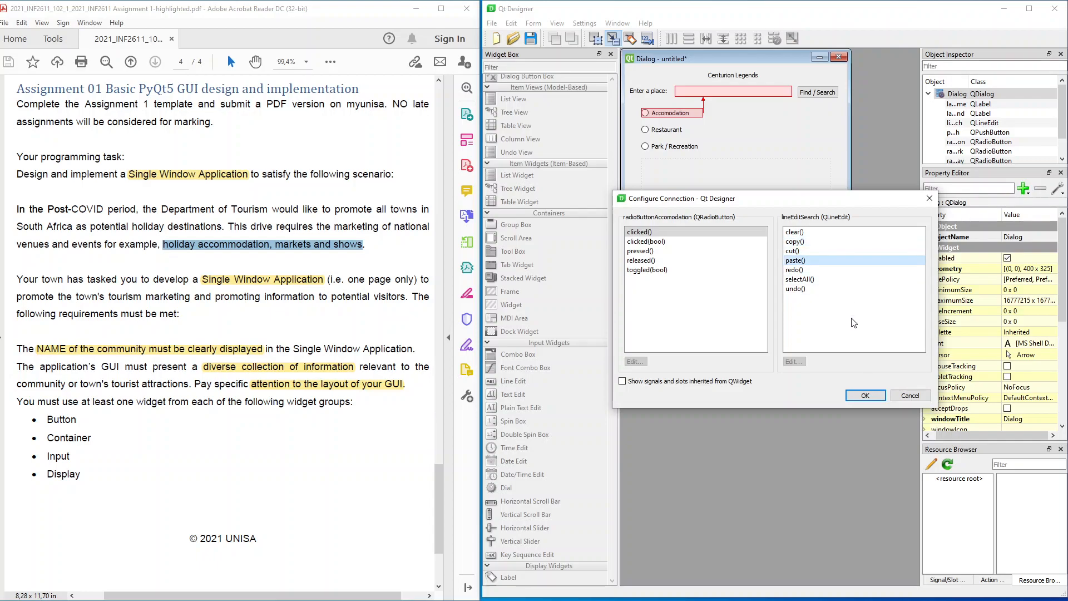
click(864, 395)
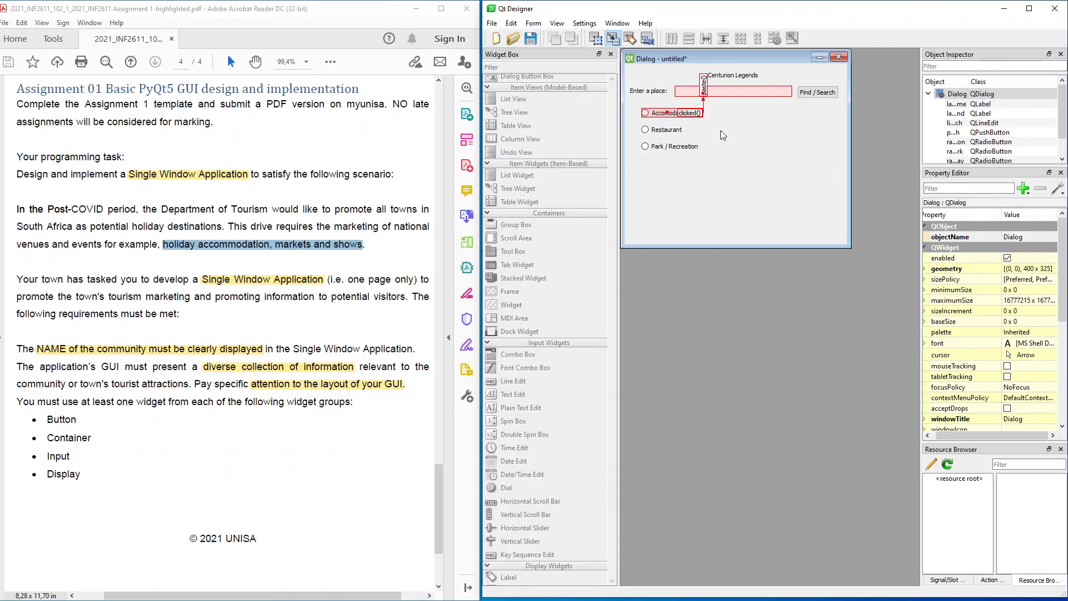
Step: Connect the Restaurant radio button's clicked() signal to lineEditSearch's paste() slot
click(644, 130)
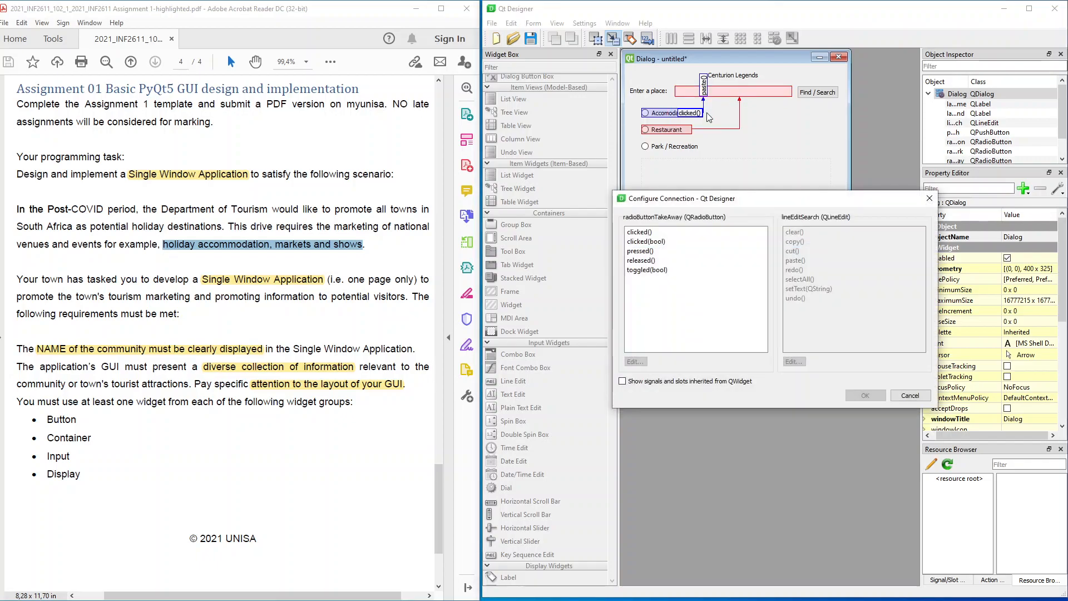
click(638, 231)
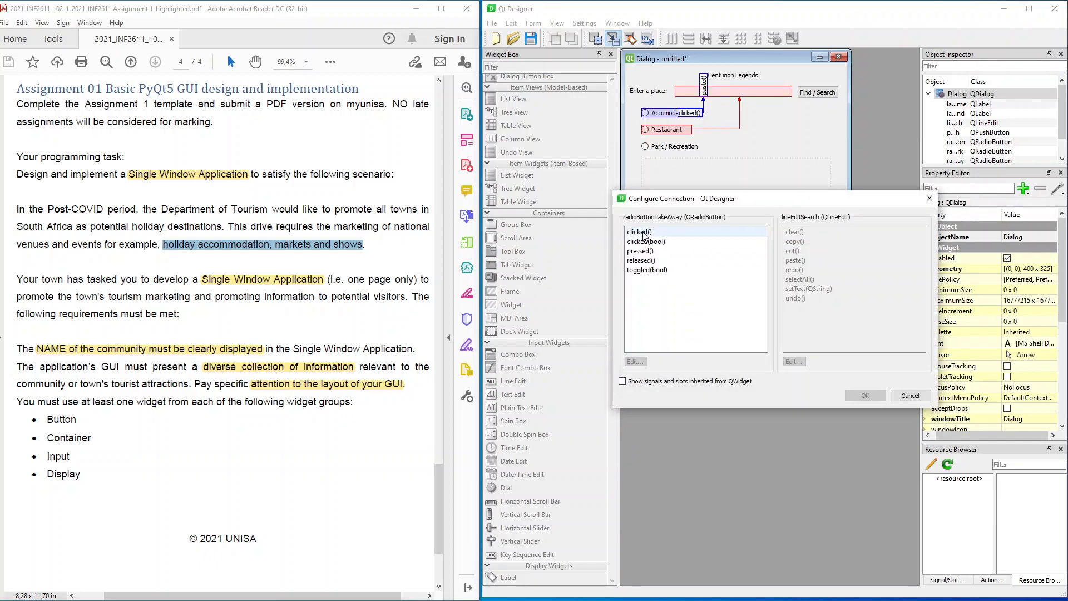
click(637, 231)
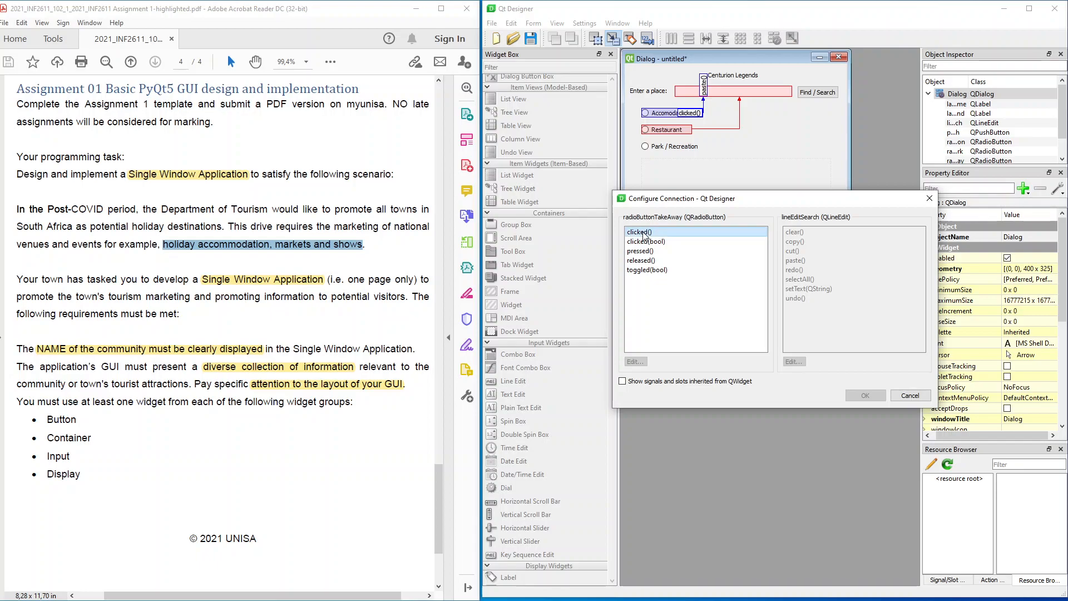
click(795, 261)
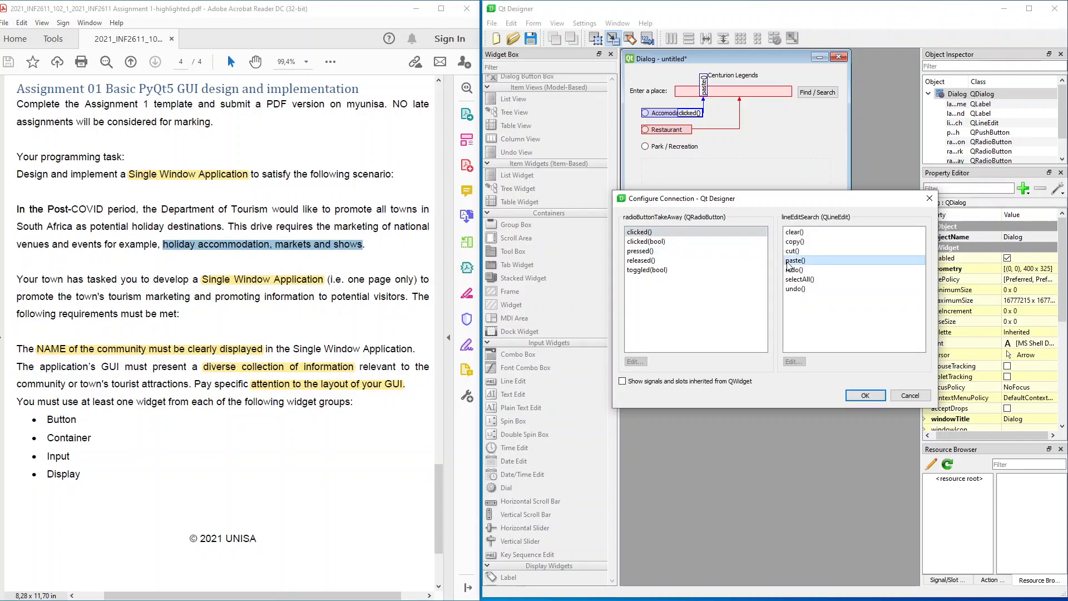
click(865, 396)
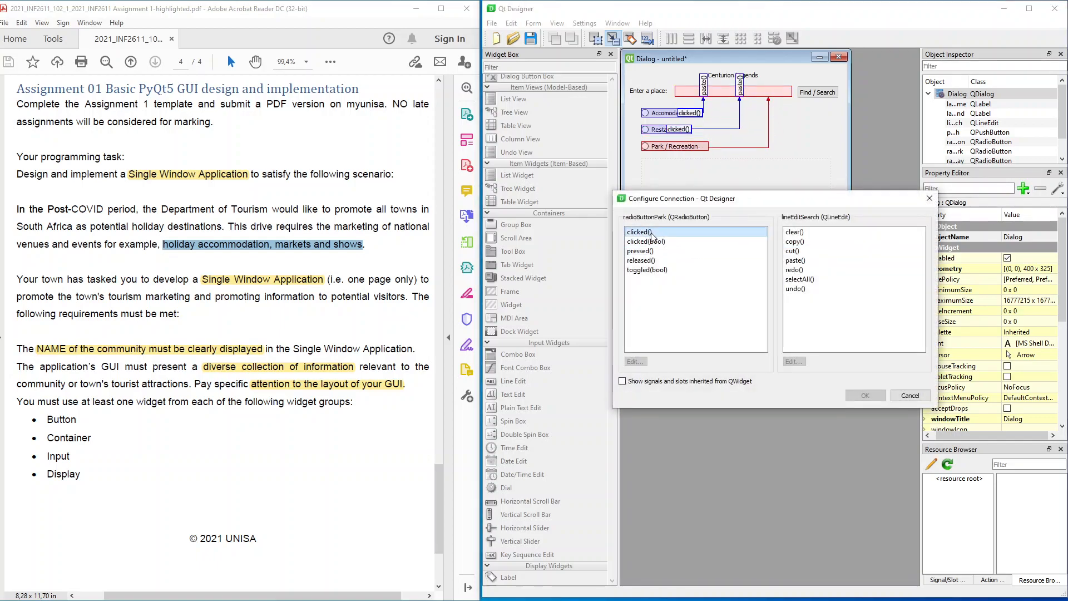
Step: Connect the Park / Recreation radio button's clicked() signal to lineEditSearch's paste() slot
click(795, 261)
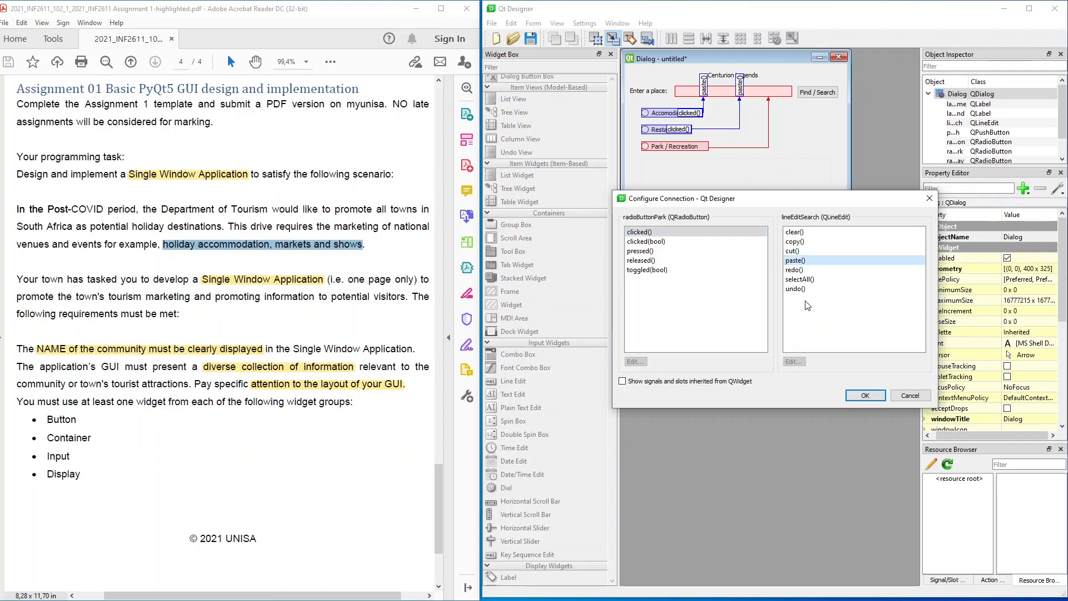
click(864, 395)
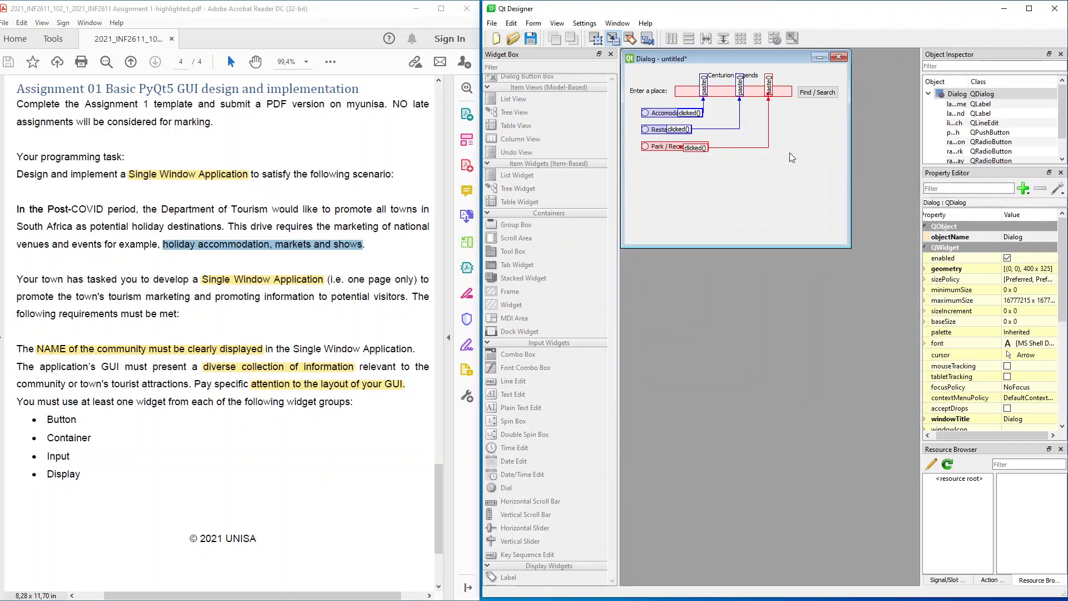
mouse_move(695, 110)
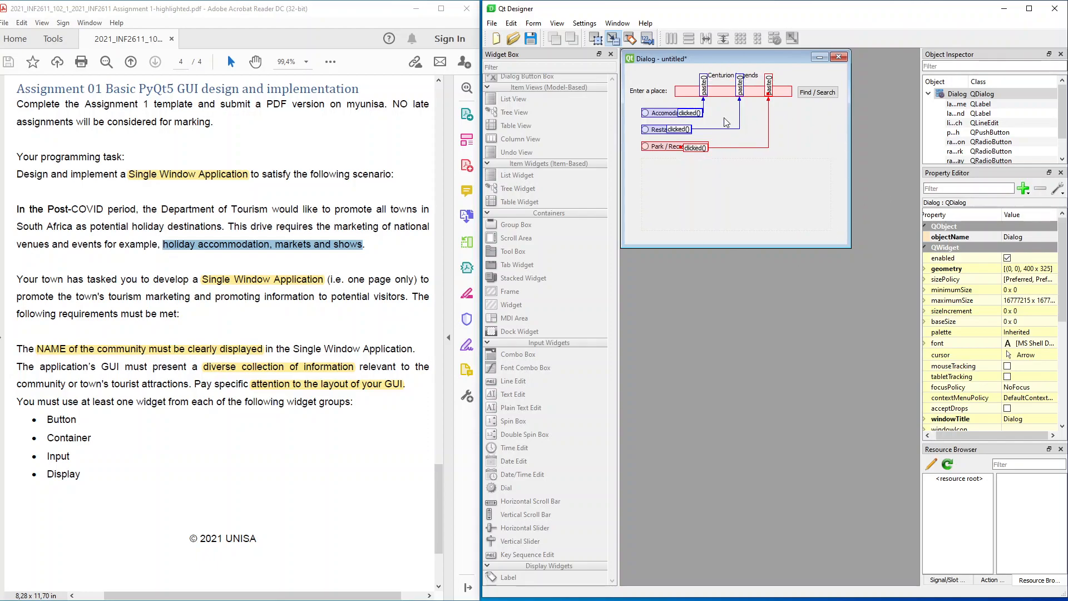
mouse_move(351, 157)
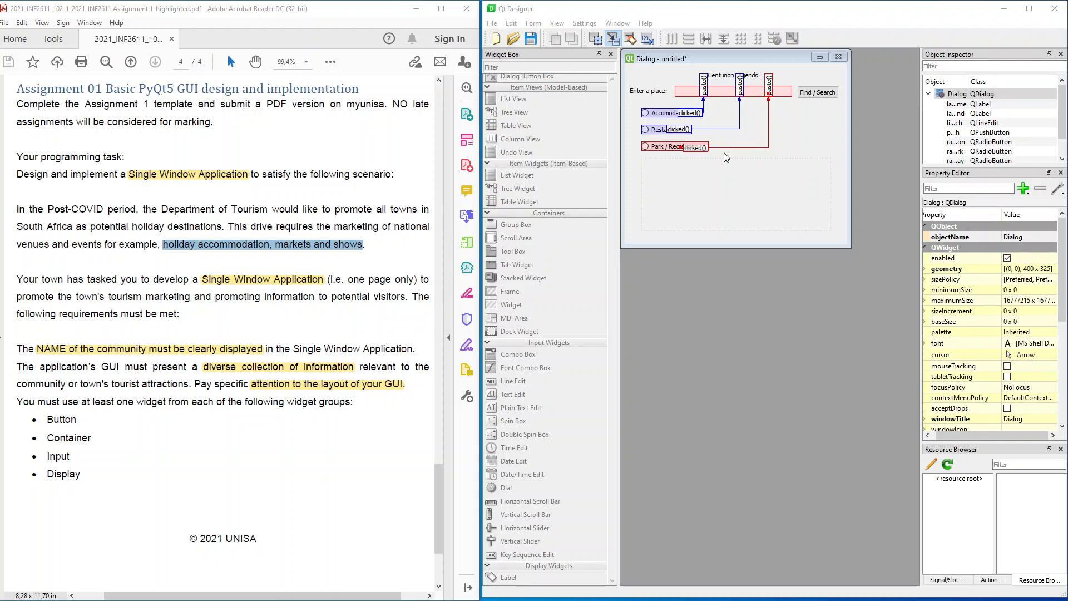
mouse_move(682, 155)
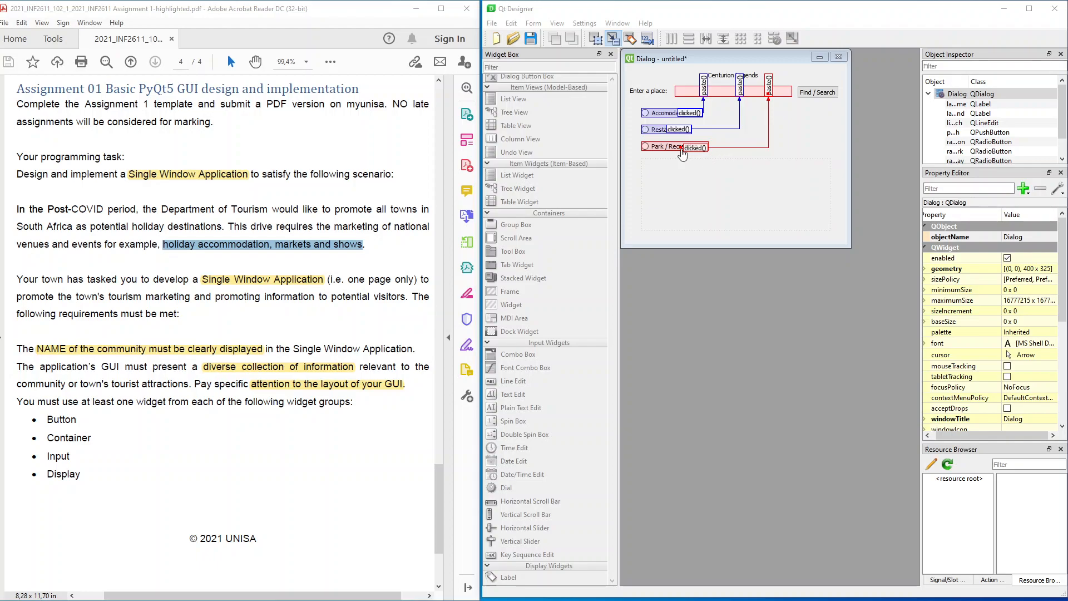
mouse_move(773, 128)
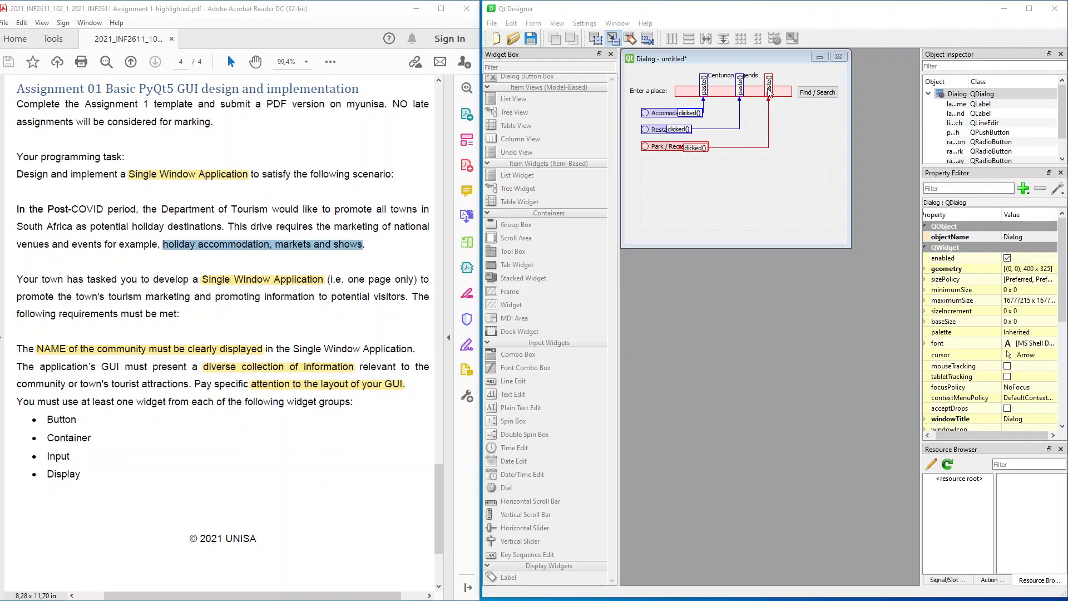
mouse_move(44, 206)
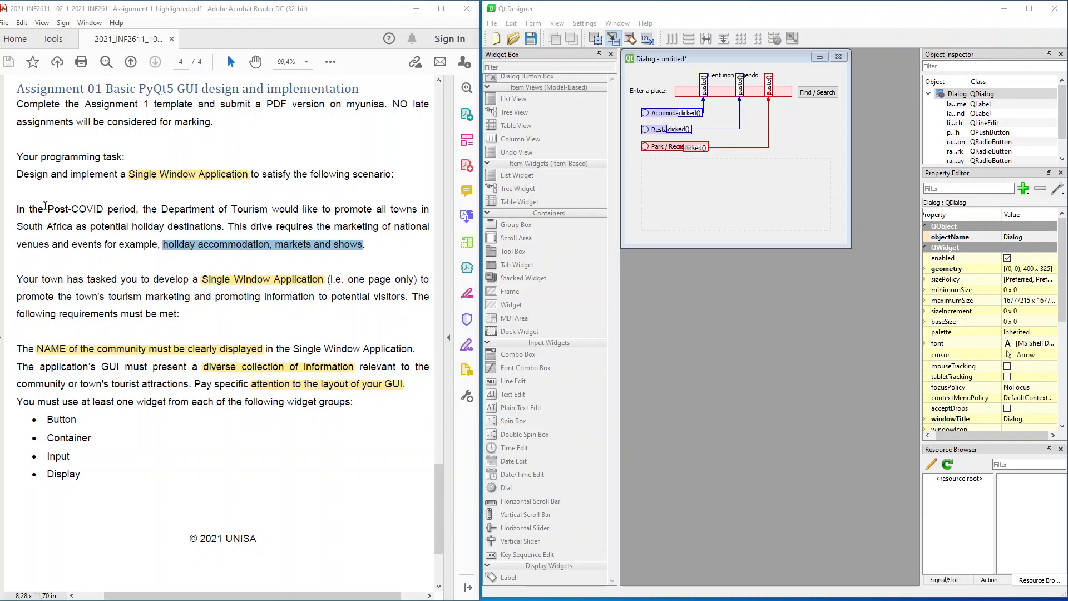